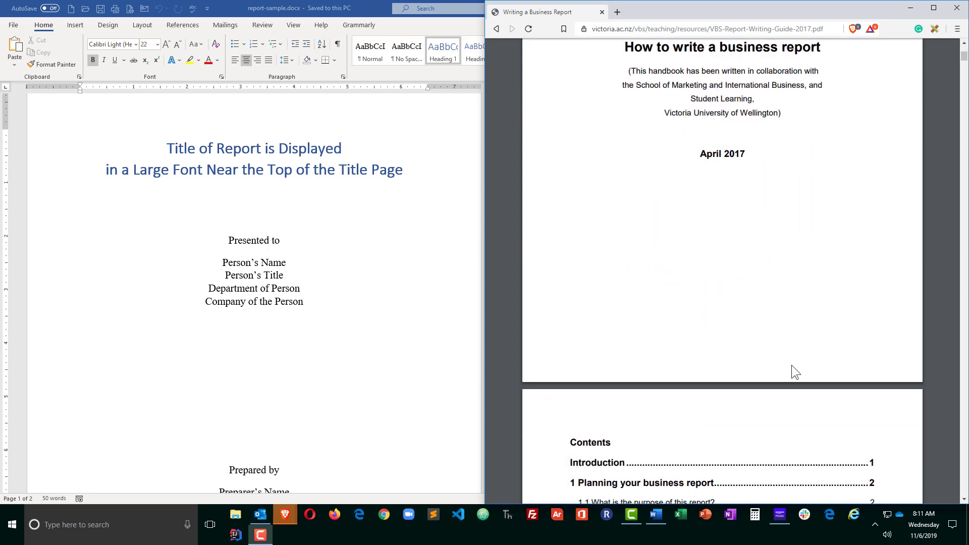
# Step: Scroll the VBS Report Writing Guide PDF from its title page into the numbered planning pages
pyautogui.scroll(-3)
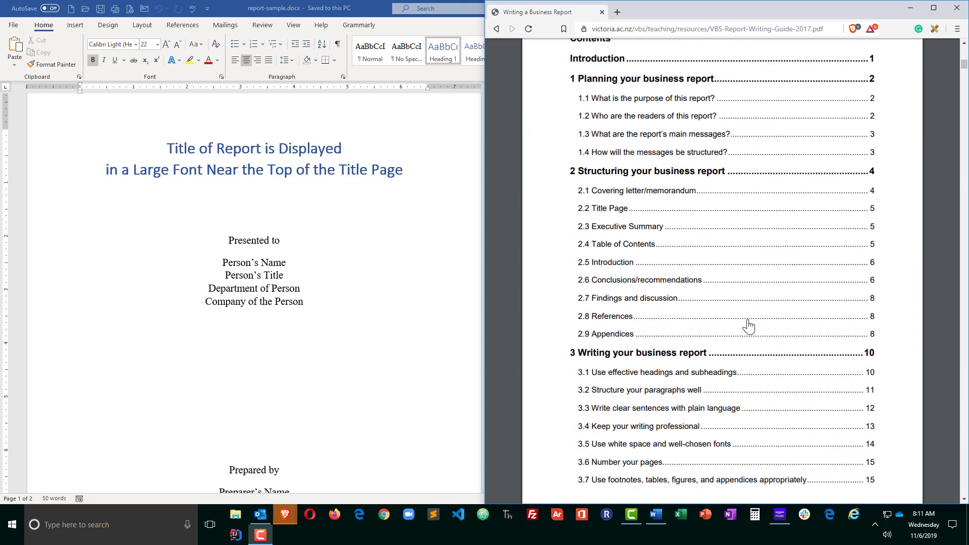
pyautogui.scroll(-3)
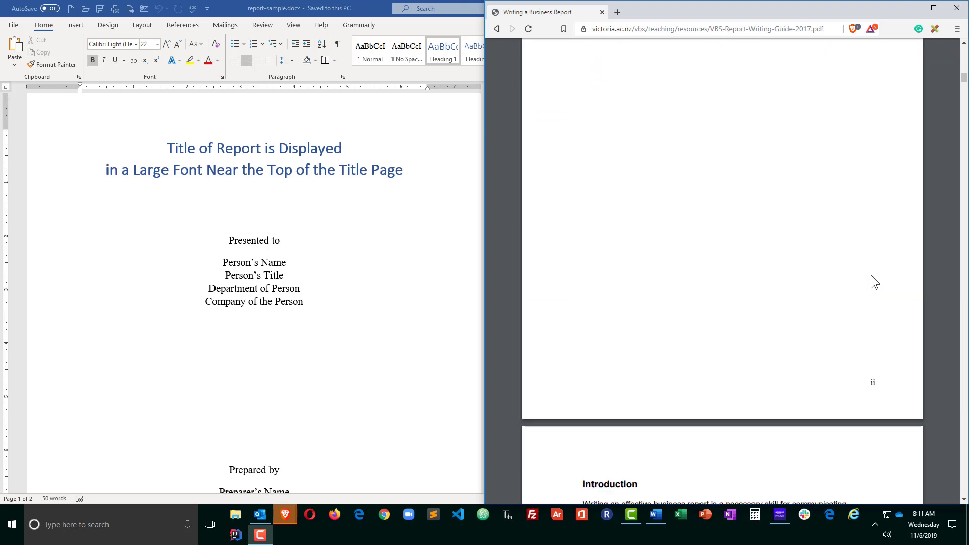
pyautogui.scroll(-3)
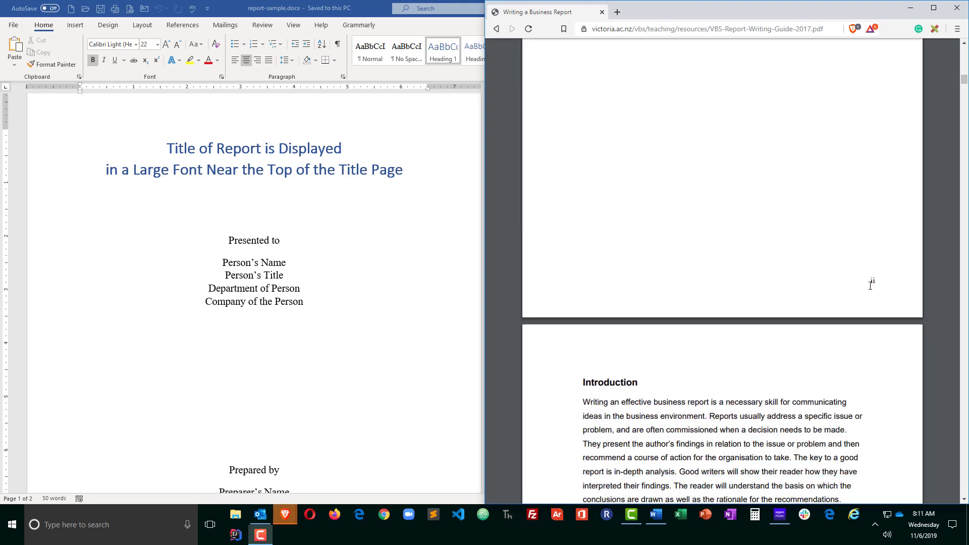
pyautogui.scroll(-3)
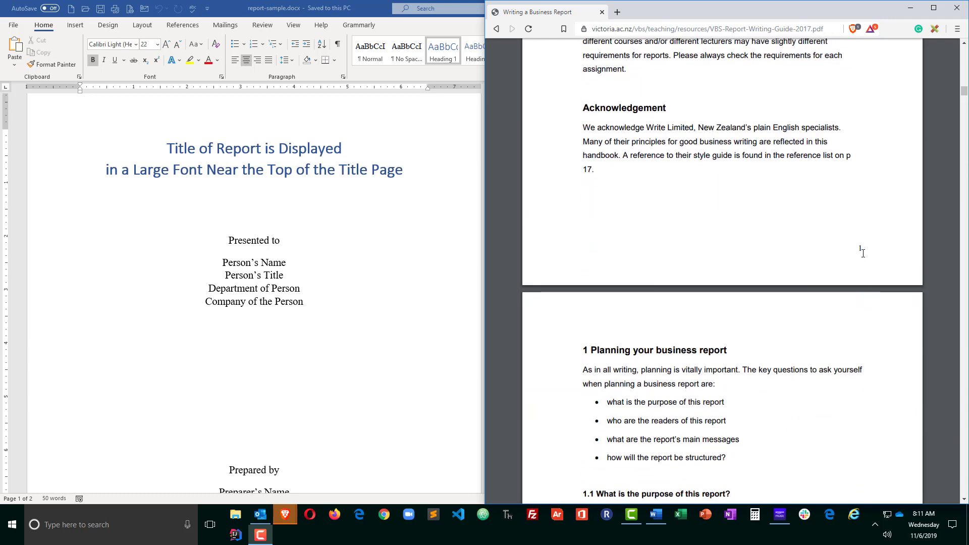
pyautogui.scroll(-3)
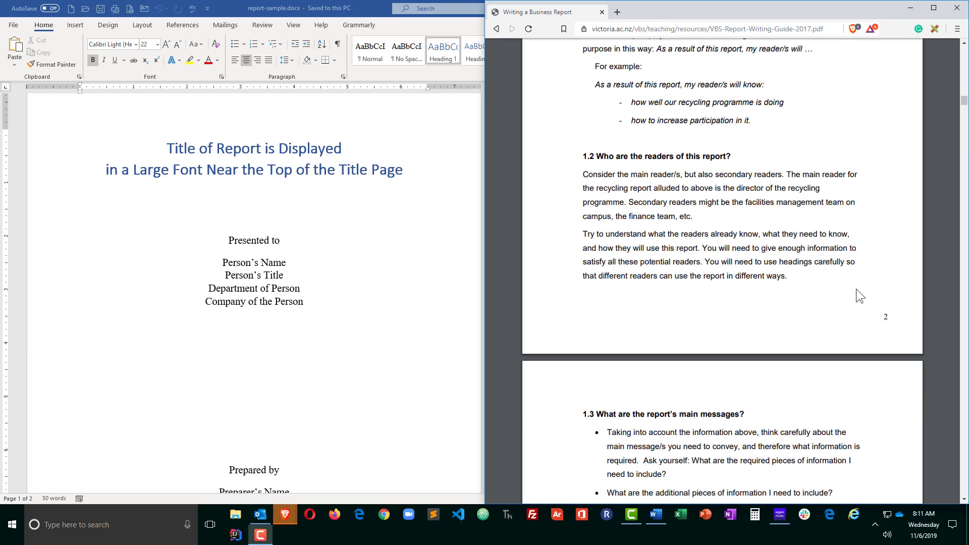
pyautogui.moveTo(448, 318)
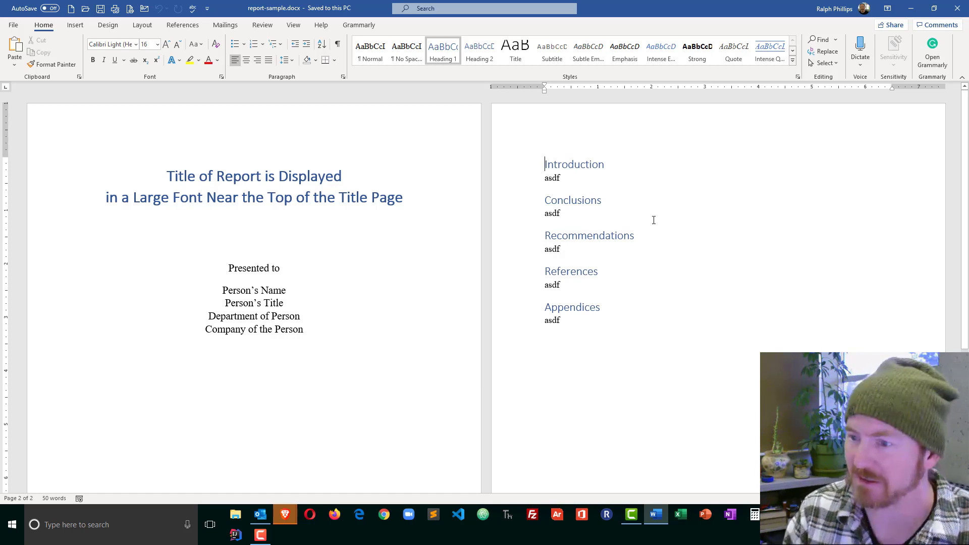
# Step: Enter the Executive Summary heading text above Introduction on page 2
pyautogui.write('Executive Su')
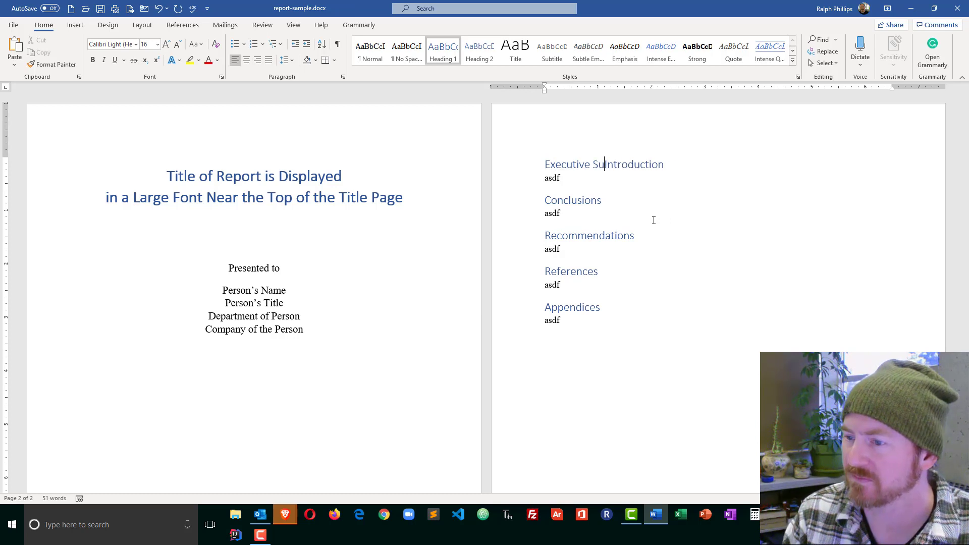
pyautogui.write('mary')
pyautogui.write('Table of Contents')
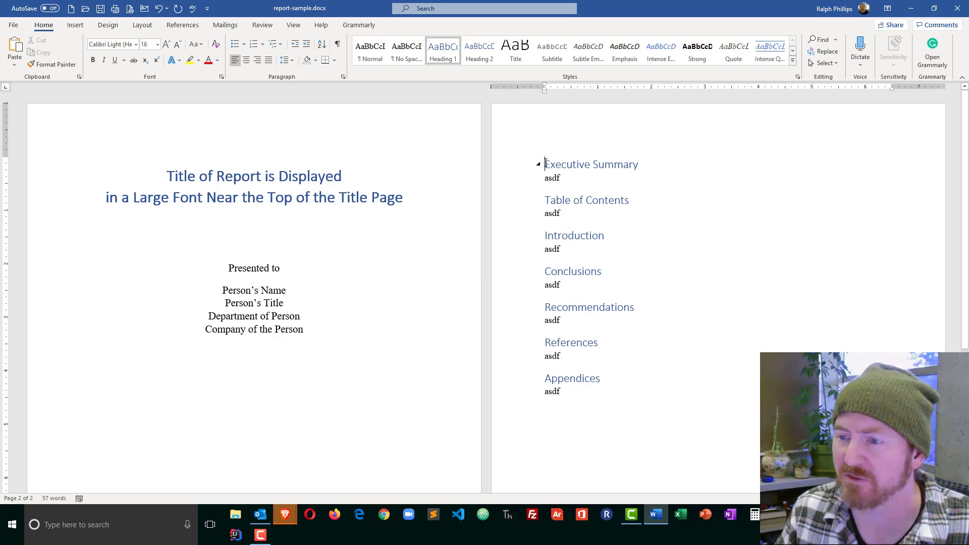
pyautogui.moveTo(557, 175)
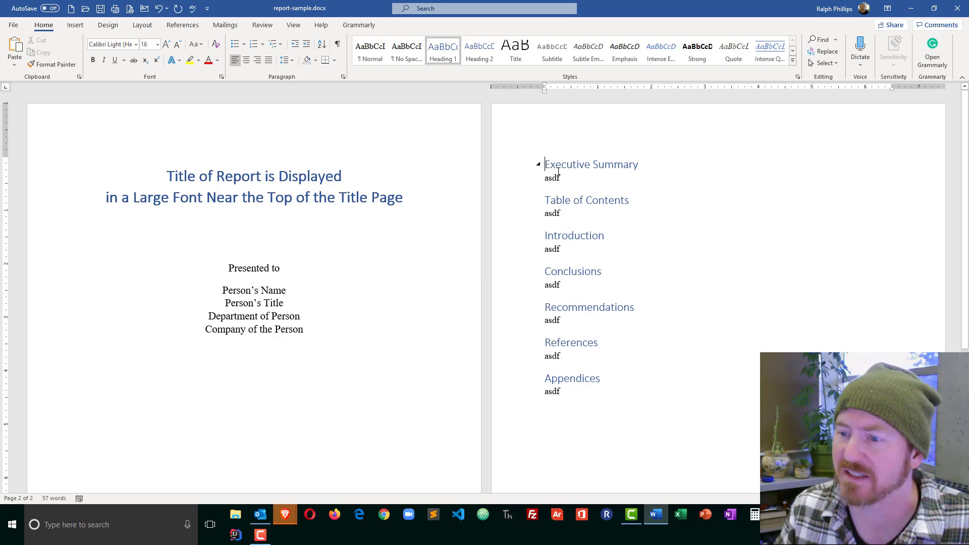
pyautogui.moveTo(142, 25)
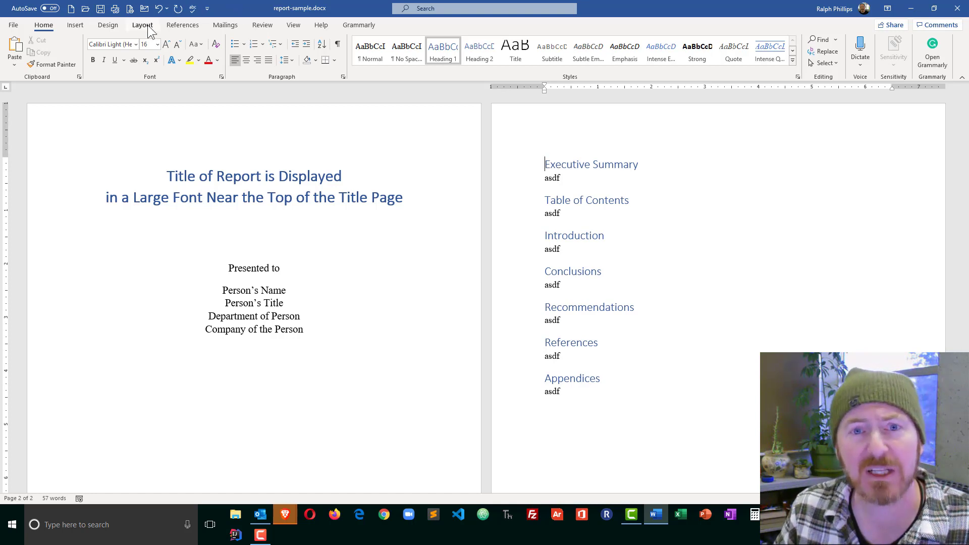
pyautogui.click(128, 39)
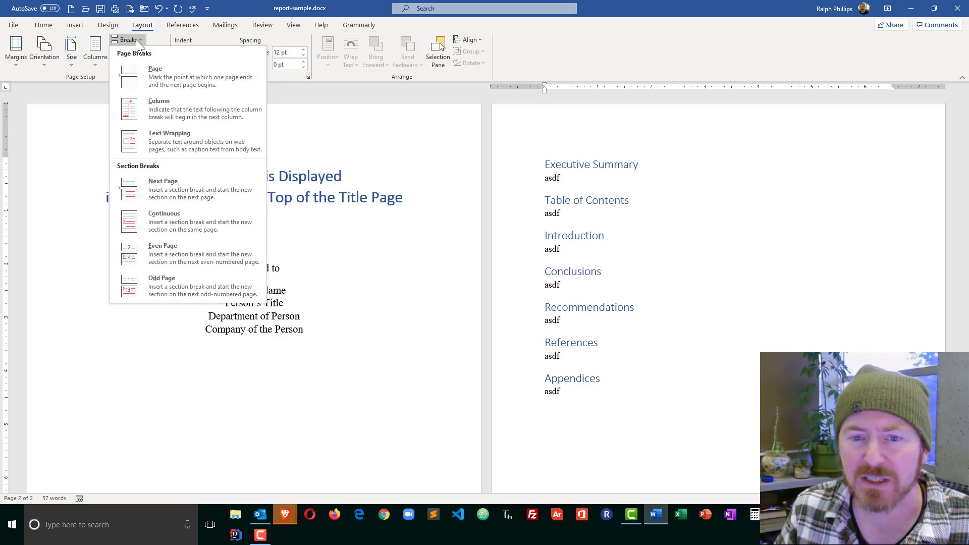
pyautogui.moveTo(162, 189)
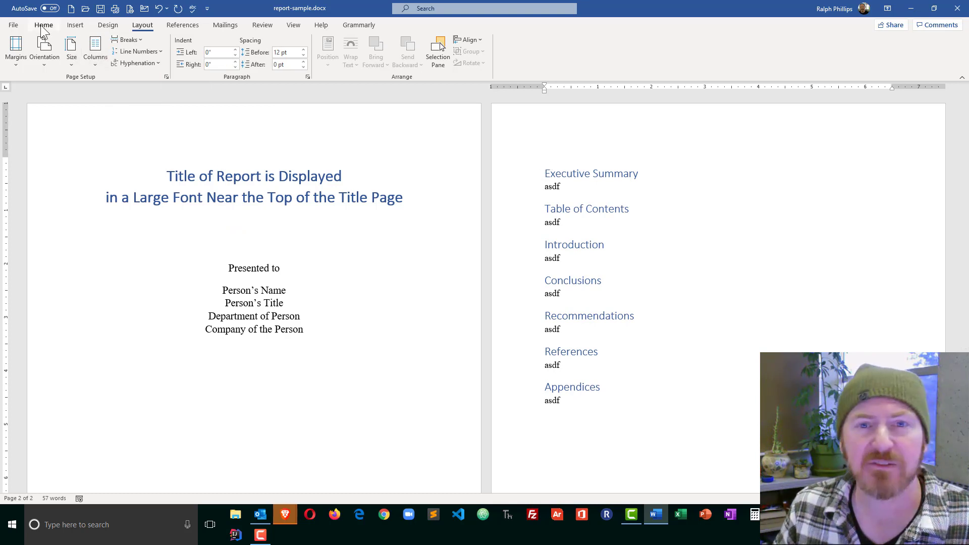
pyautogui.click(44, 24)
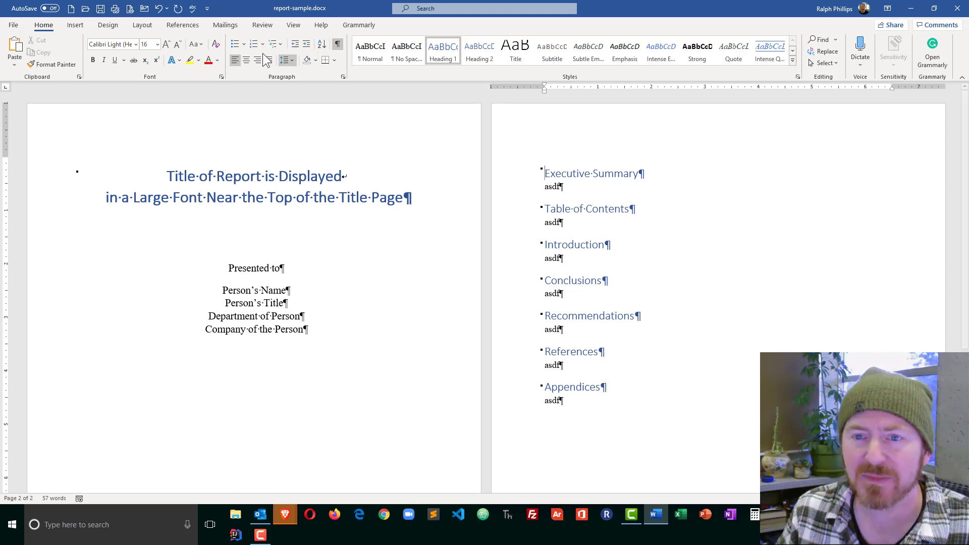
pyautogui.click(337, 43)
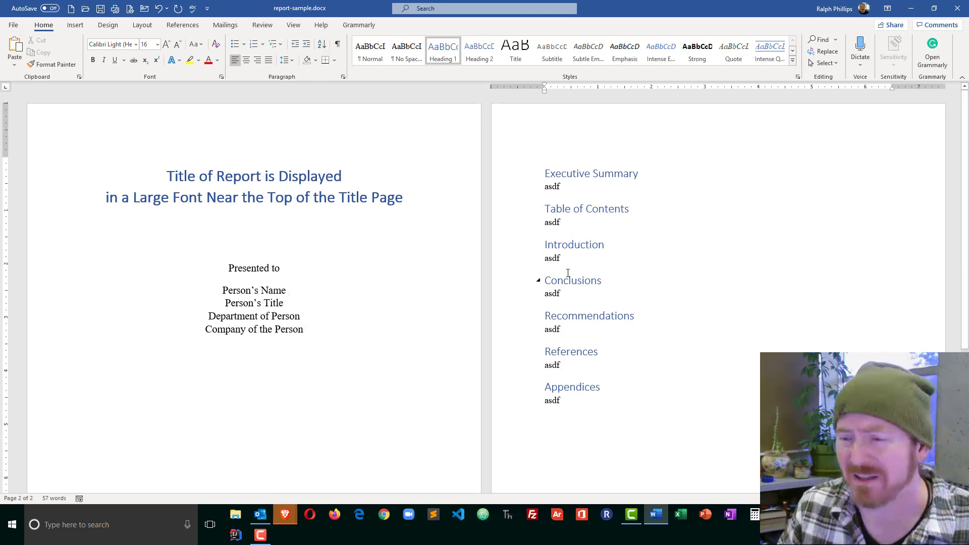
pyautogui.click(545, 245)
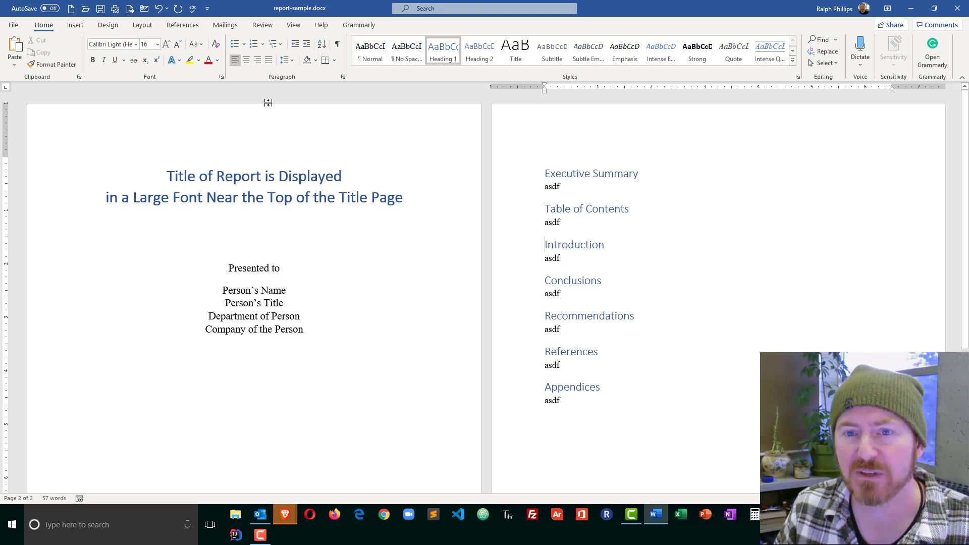
# Step: Insert a Next Page section break before Introduction and position before Table of Contents for another
pyautogui.click(142, 24)
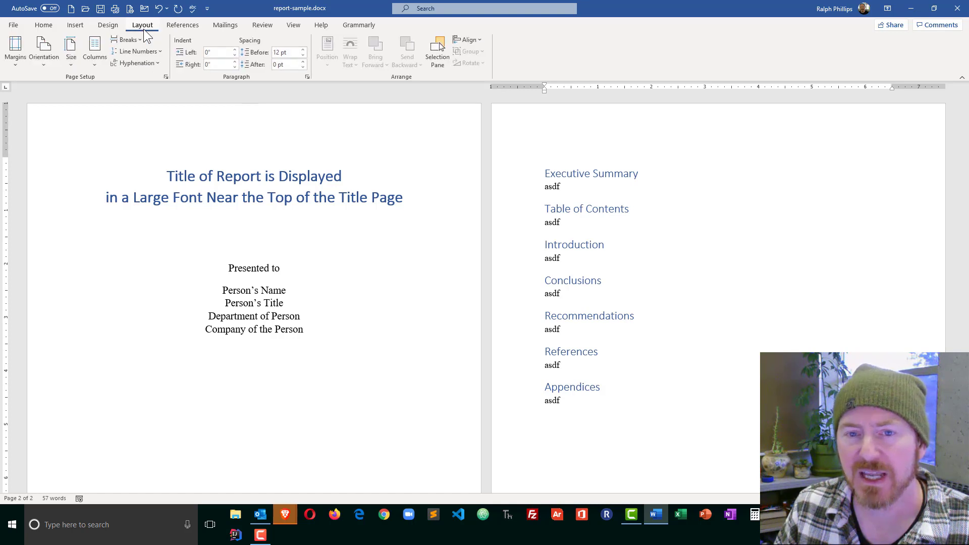
pyautogui.click(128, 40)
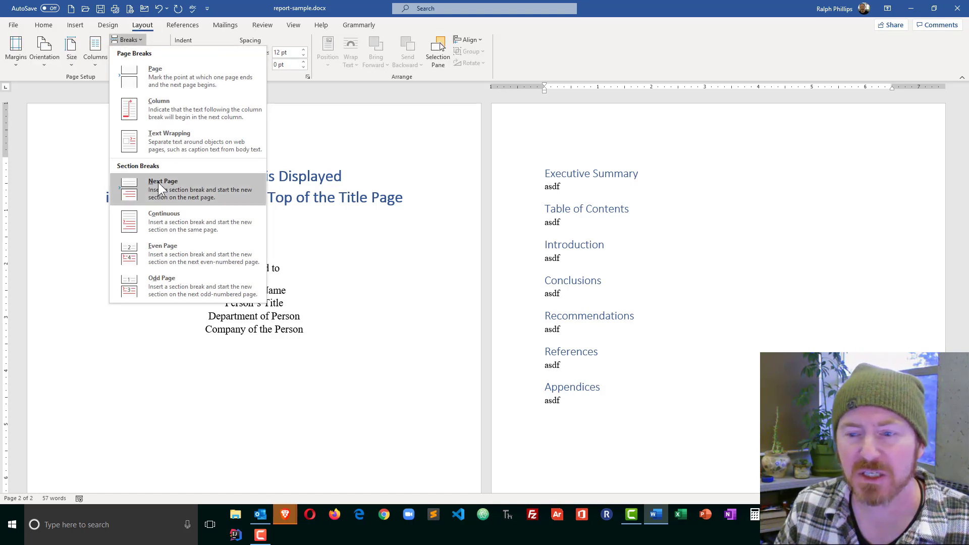
pyautogui.click(163, 188)
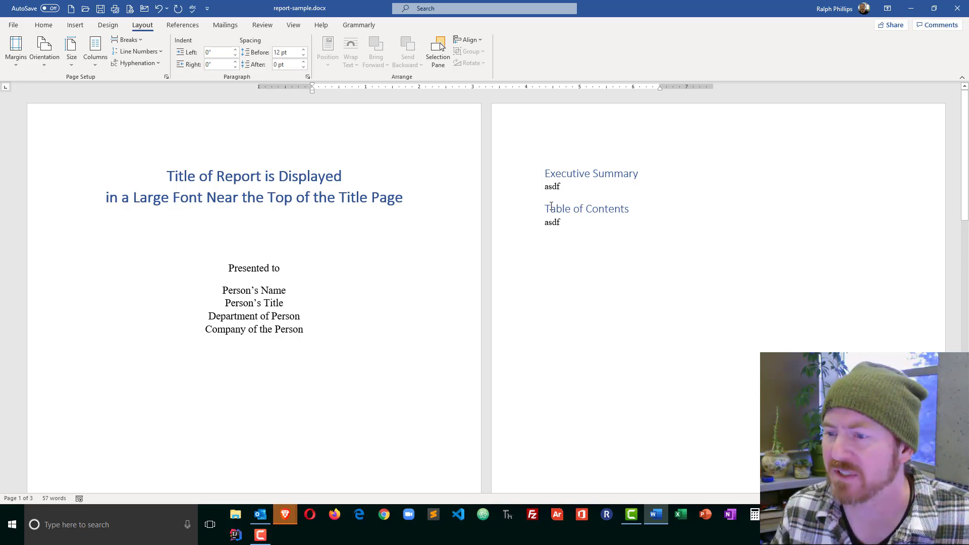
pyautogui.click(546, 208)
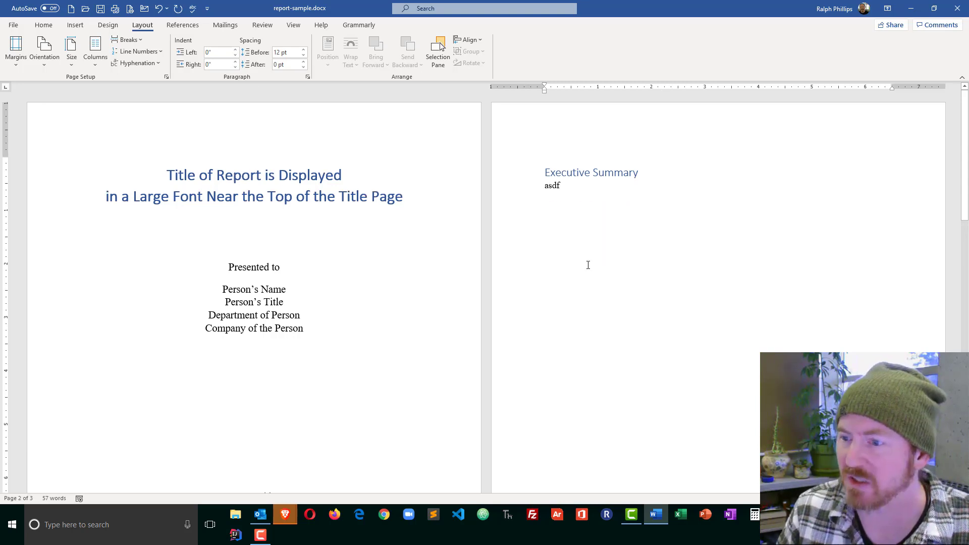
pyautogui.scroll(-3)
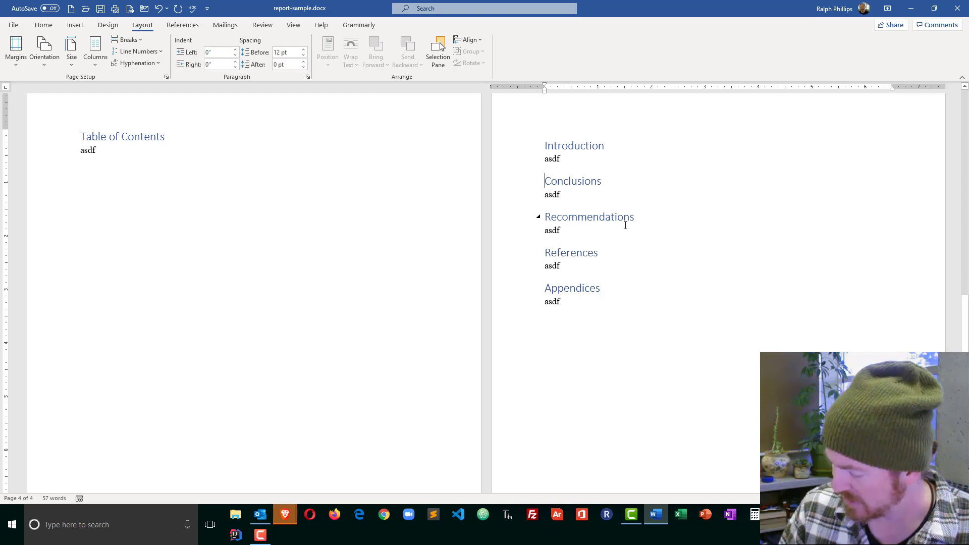
pyautogui.scroll(-3)
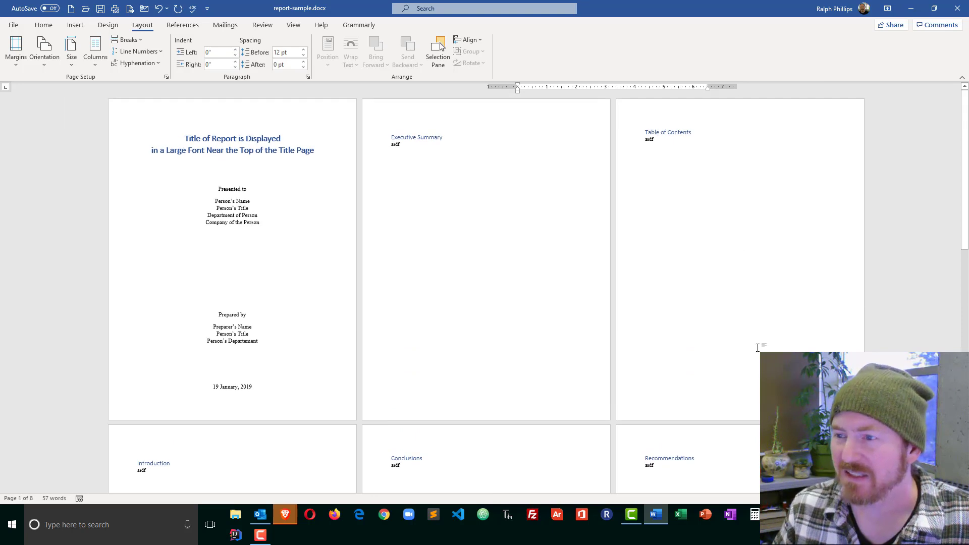
pyautogui.moveTo(414, 153)
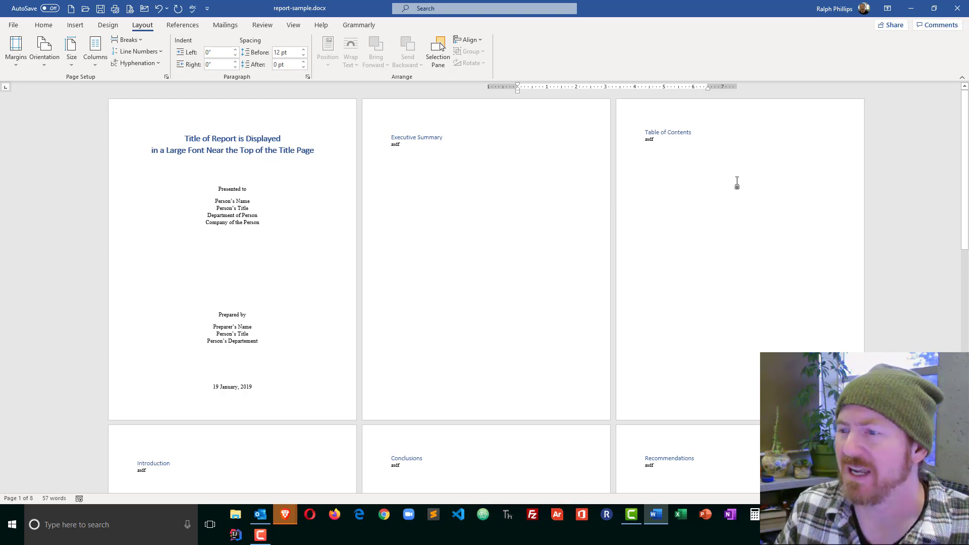
pyautogui.moveTo(818, 256)
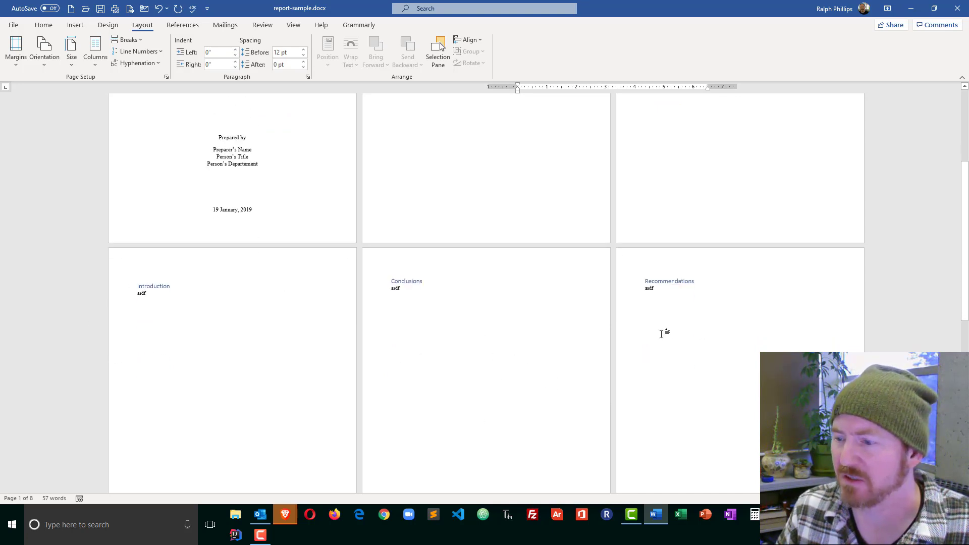
# Step: Turn on Show/Hide ¶ so the page and section break marks become visible
pyautogui.scroll(-3)
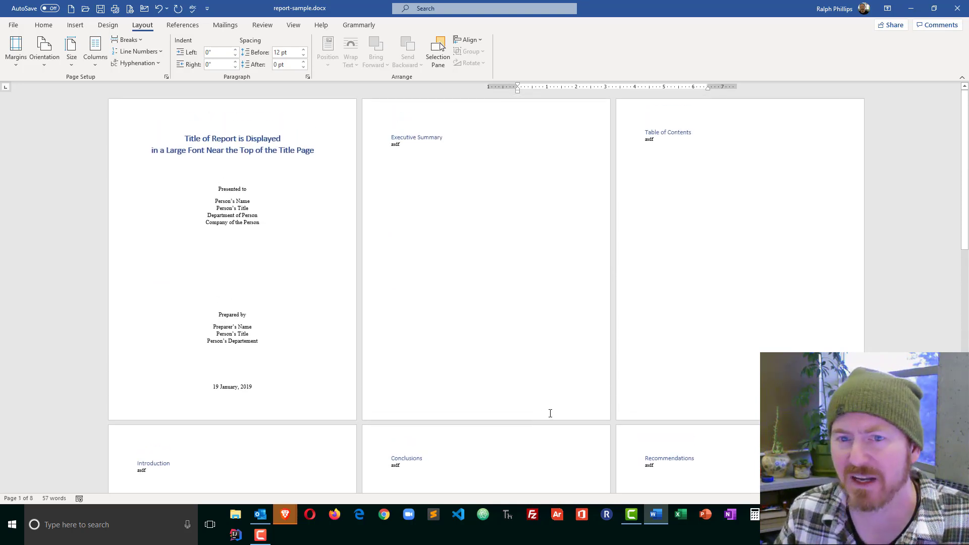
pyautogui.click(43, 24)
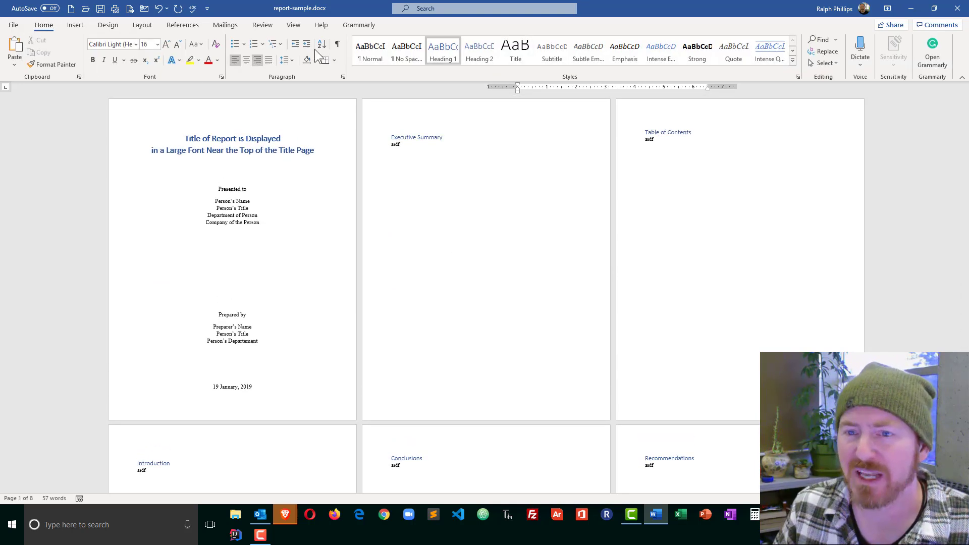
pyautogui.click(337, 43)
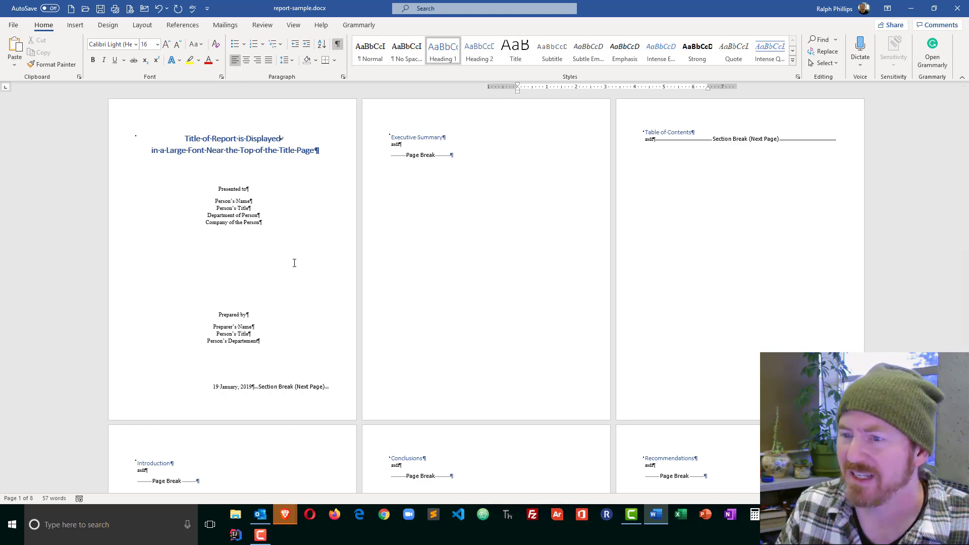
pyautogui.moveTo(382, 270)
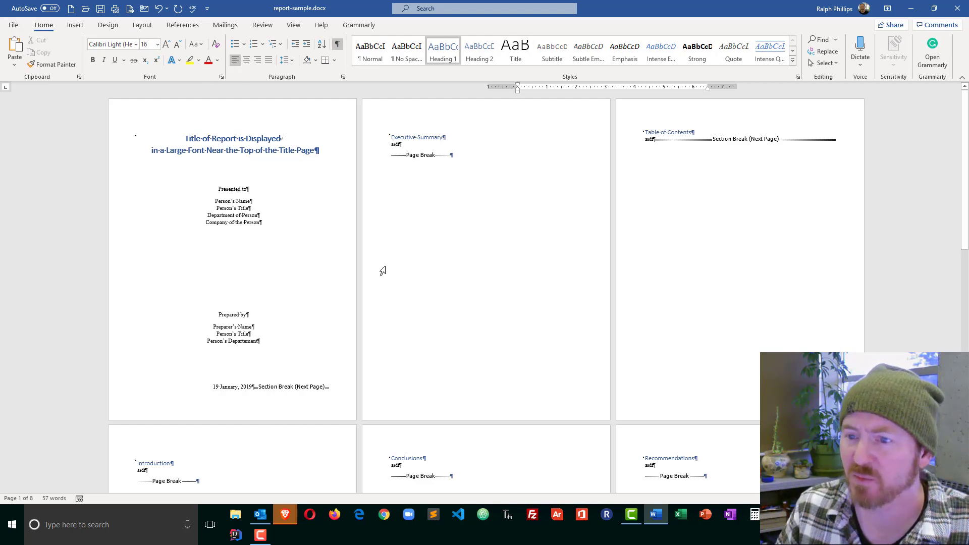
pyautogui.scroll(-3)
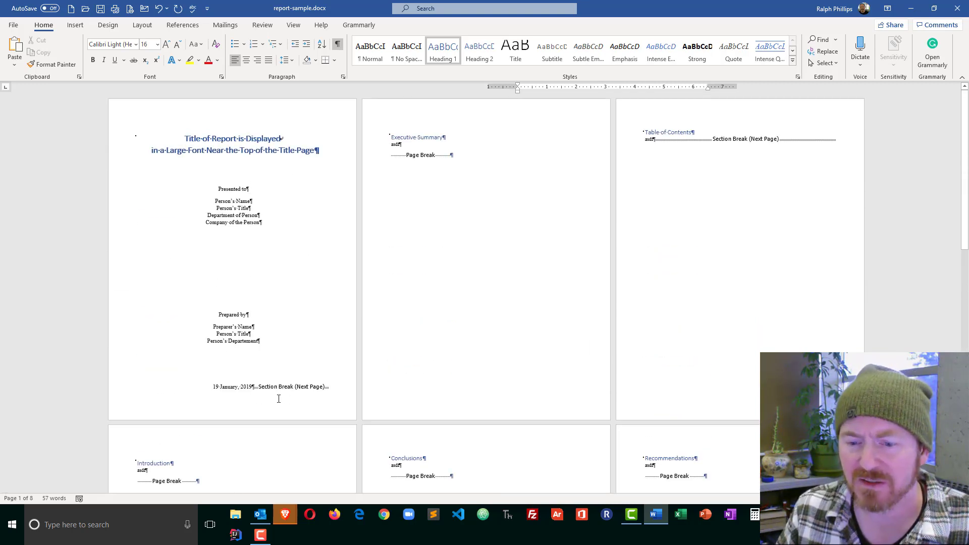
pyautogui.moveTo(359, 391)
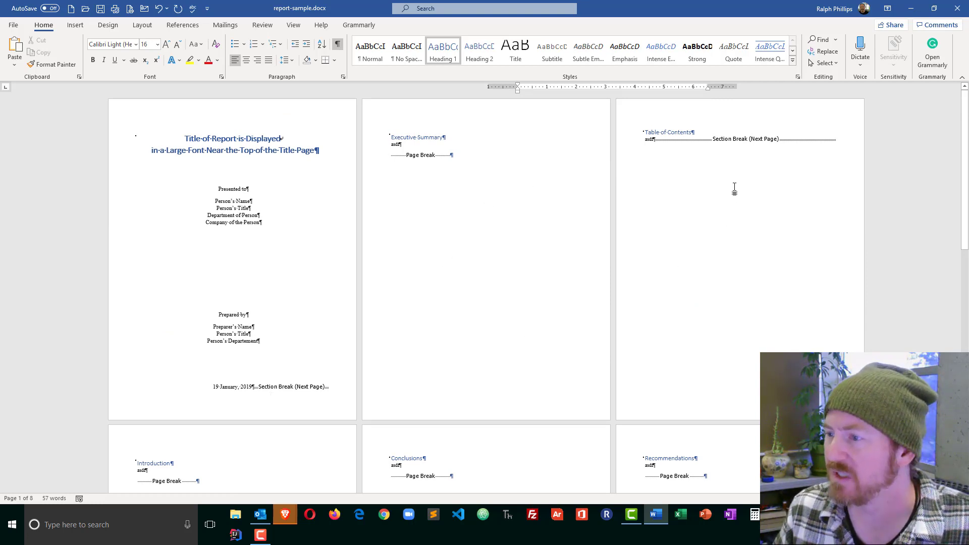
pyautogui.moveTo(576, 223)
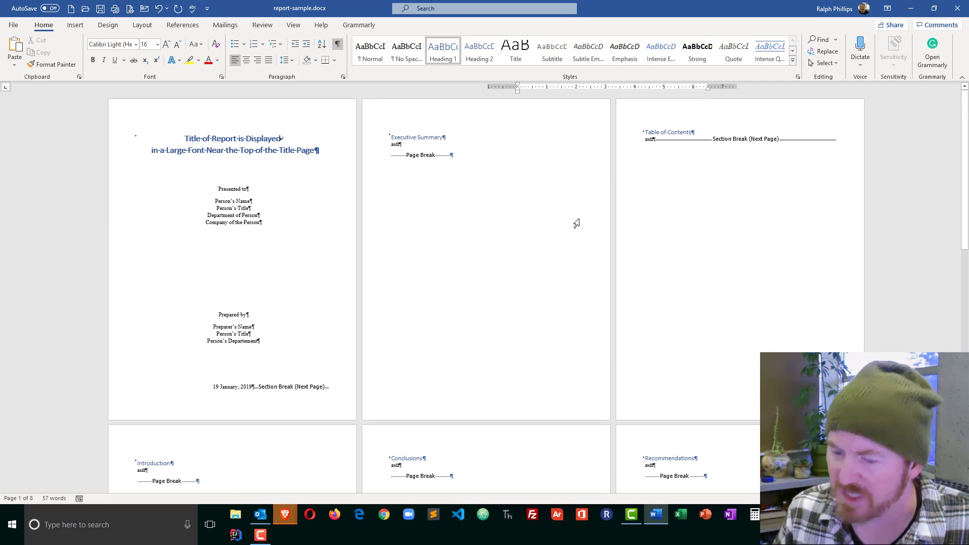
pyautogui.moveTo(565, 389)
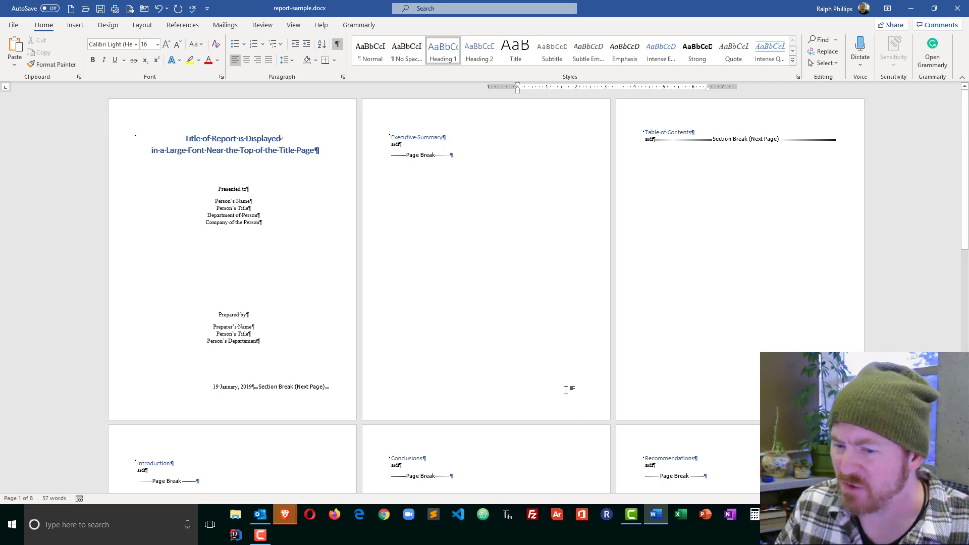
pyautogui.moveTo(436, 398)
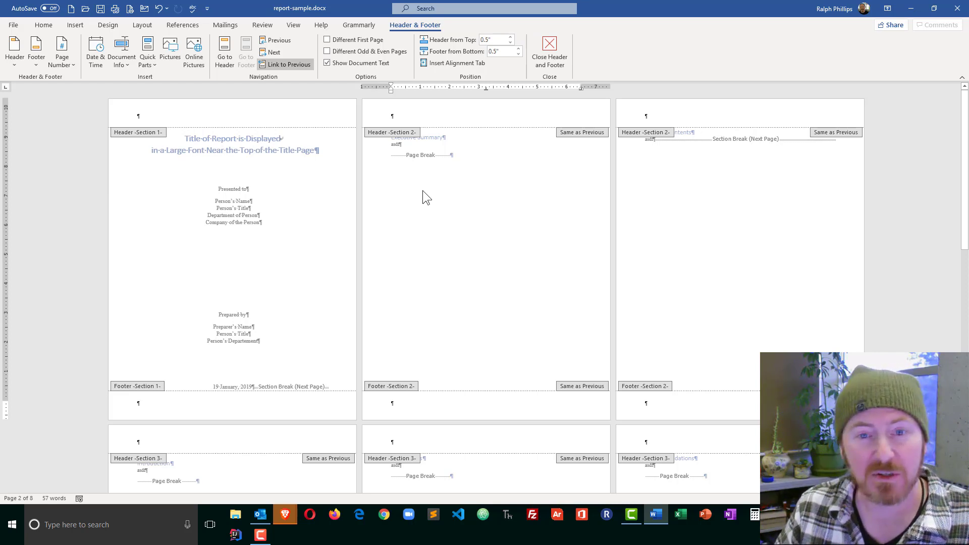
pyautogui.moveTo(131, 403)
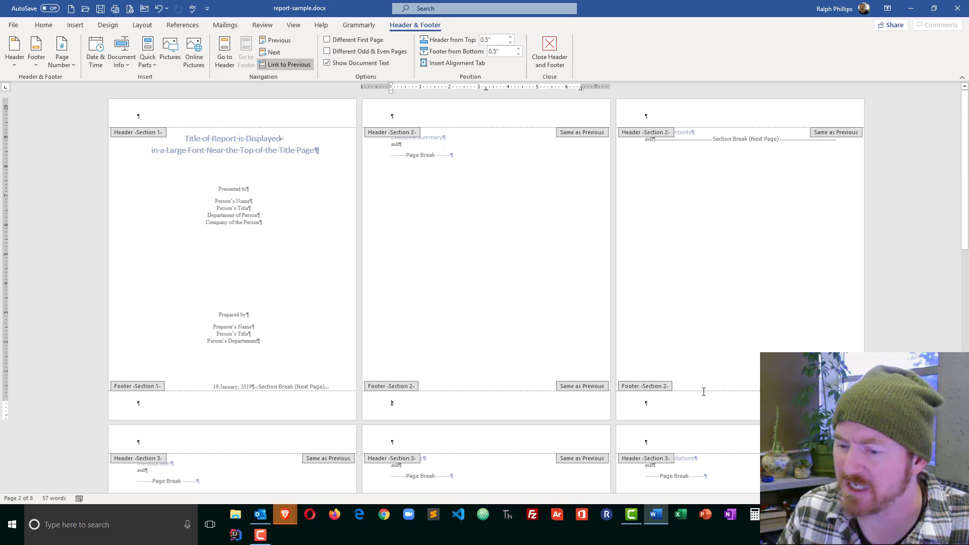
# Step: Scroll through the open footers to see the Section 1, 2 and 3 labels
pyautogui.scroll(-3)
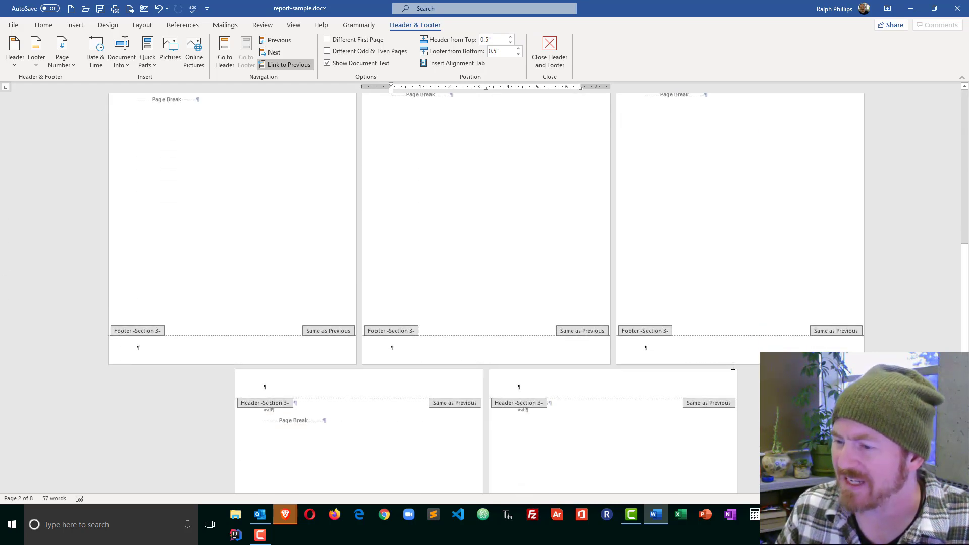
pyautogui.scroll(-3)
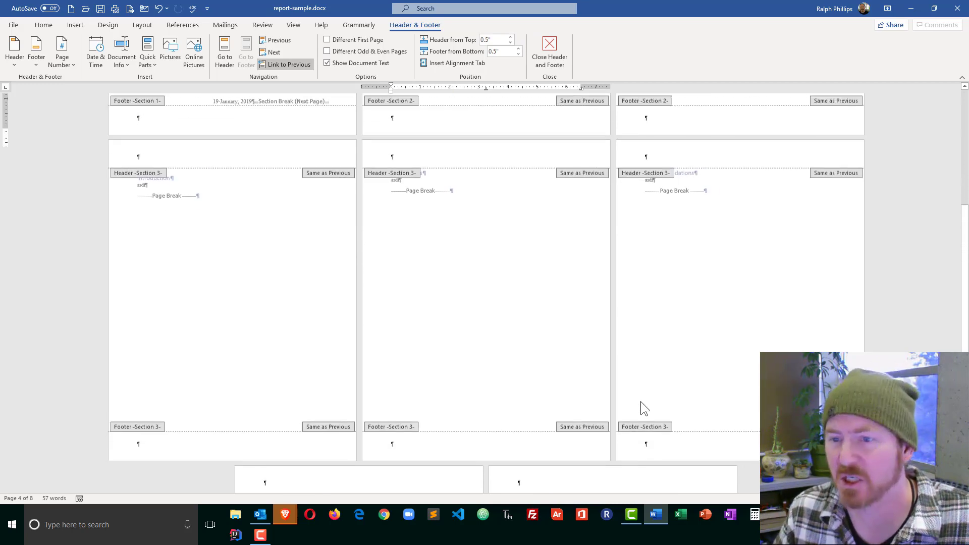
pyautogui.scroll(3)
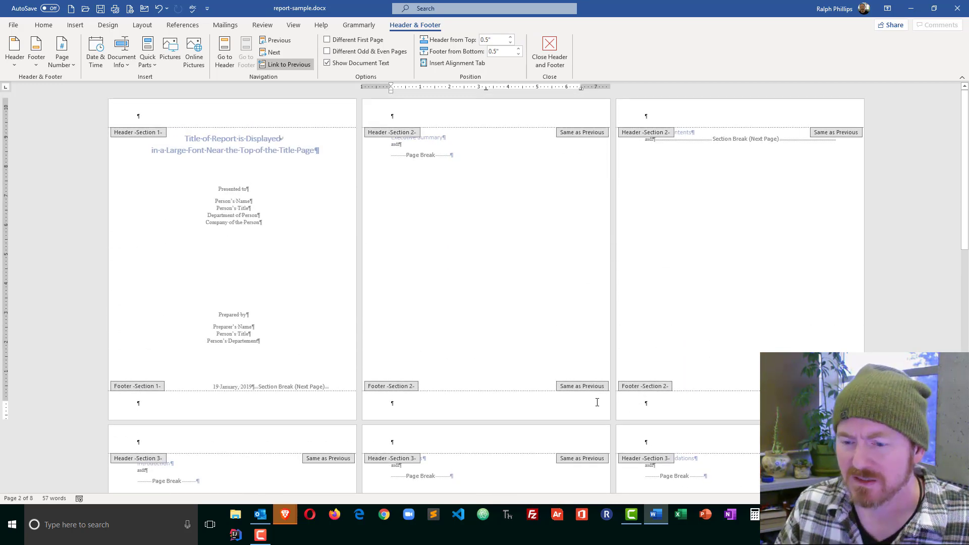
pyautogui.scroll(-3)
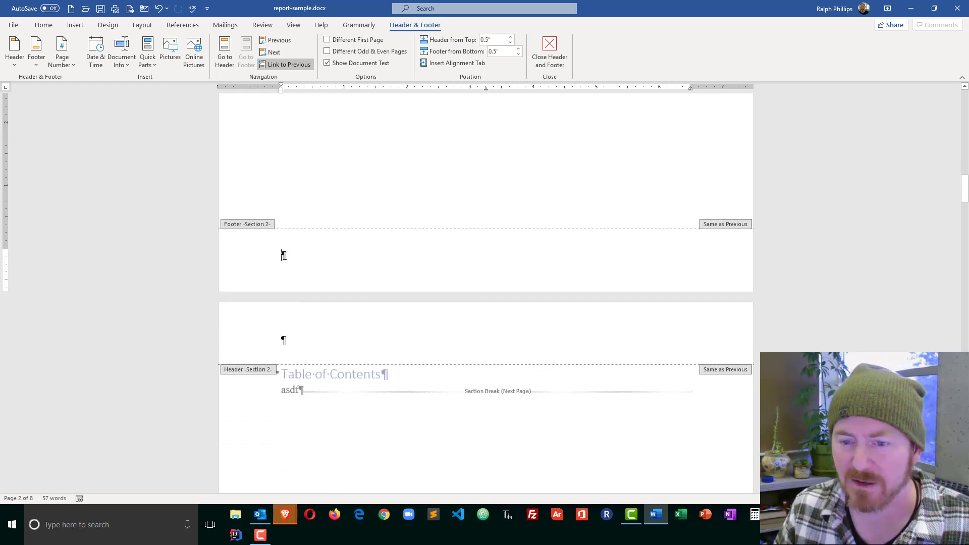
pyautogui.moveTo(421, 419)
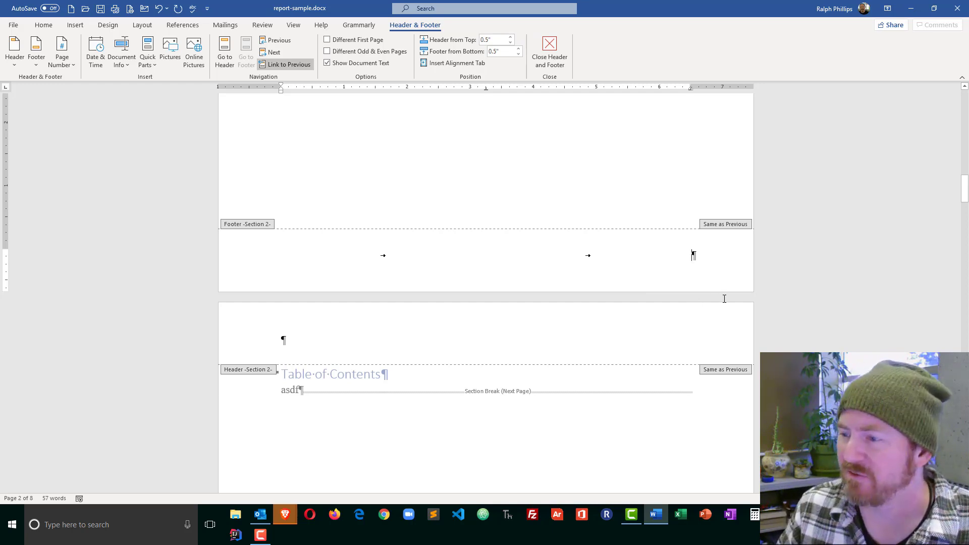
pyautogui.moveTo(570, 238)
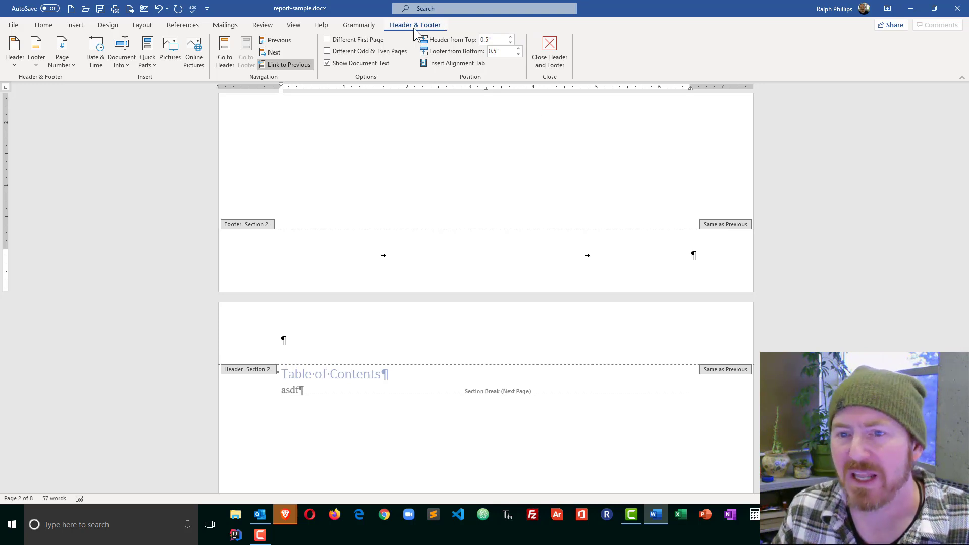
pyautogui.moveTo(289, 65)
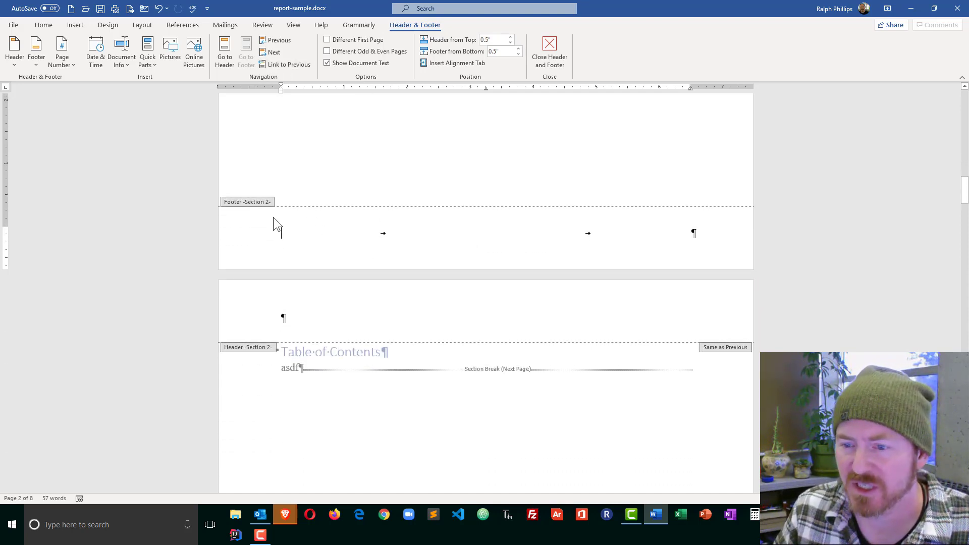
# Step: Turn off Link to Previous for the Section 2 footer
pyautogui.click(282, 234)
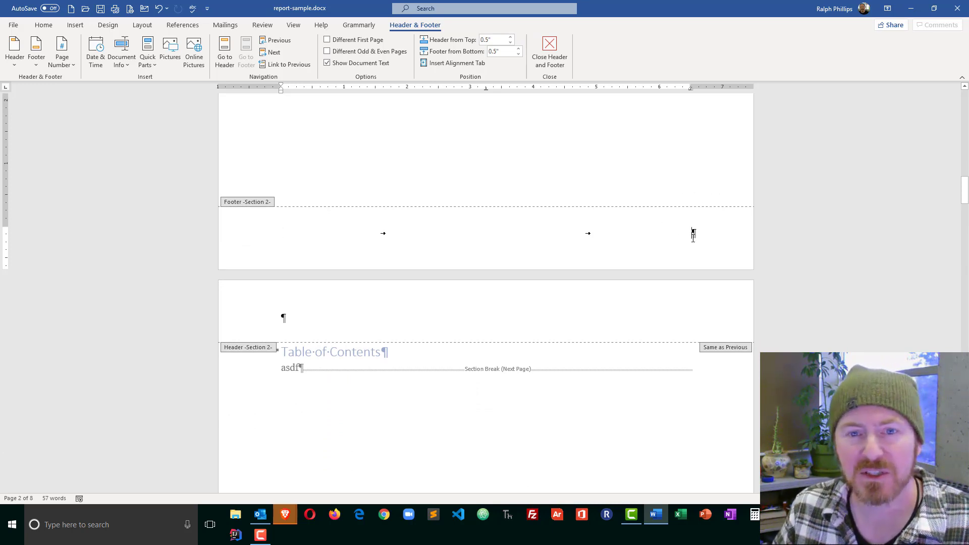
pyautogui.moveTo(233, 35)
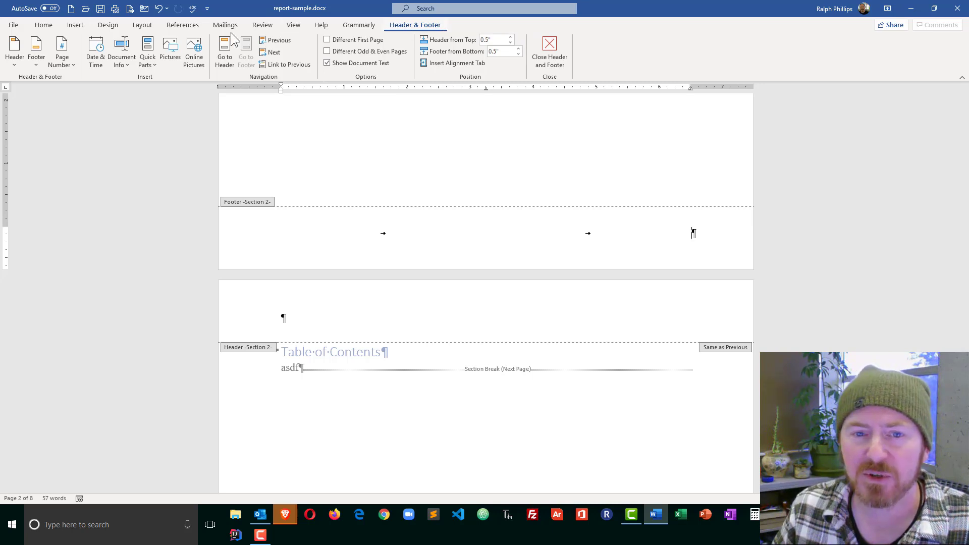
# Step: Insert a plain page number at the right of the Section 2 footer
pyautogui.click(62, 49)
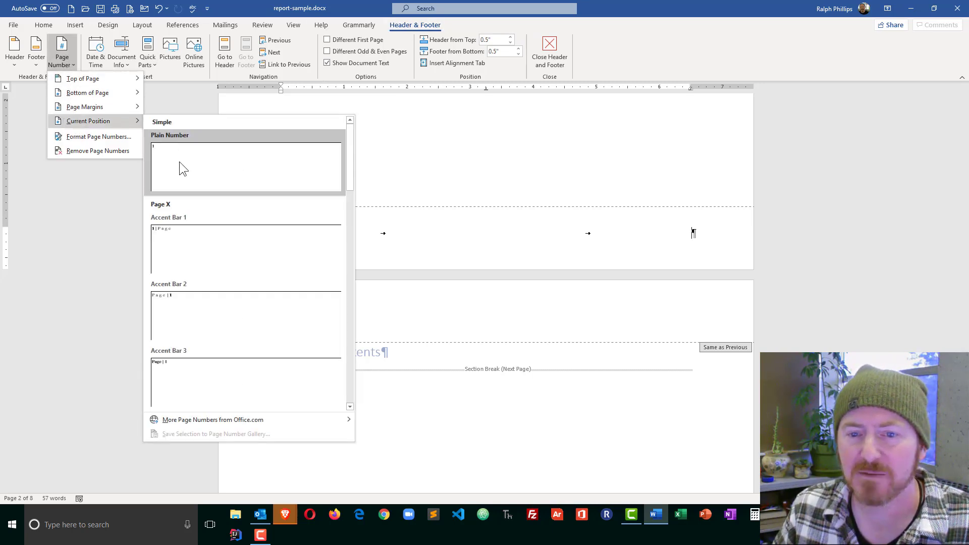
pyautogui.click(246, 167)
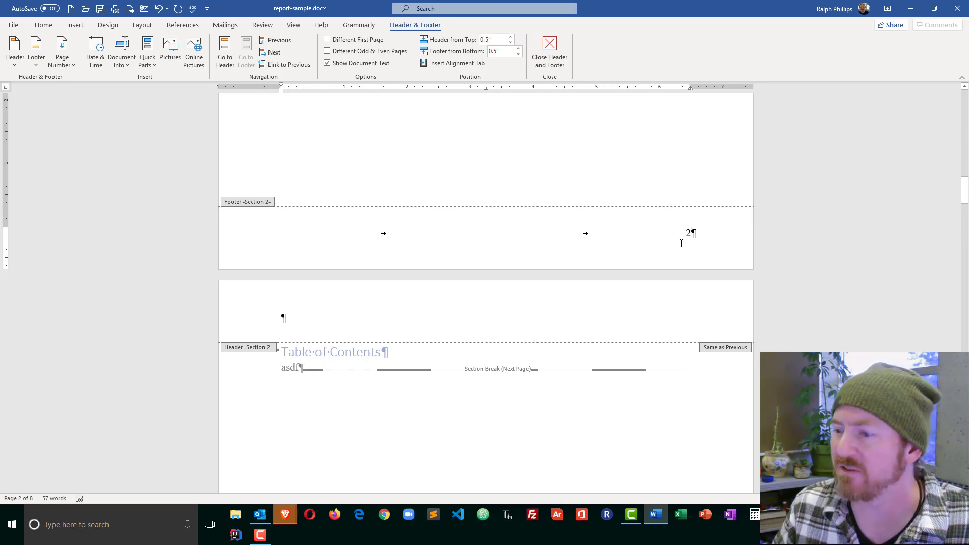
pyautogui.moveTo(679, 257)
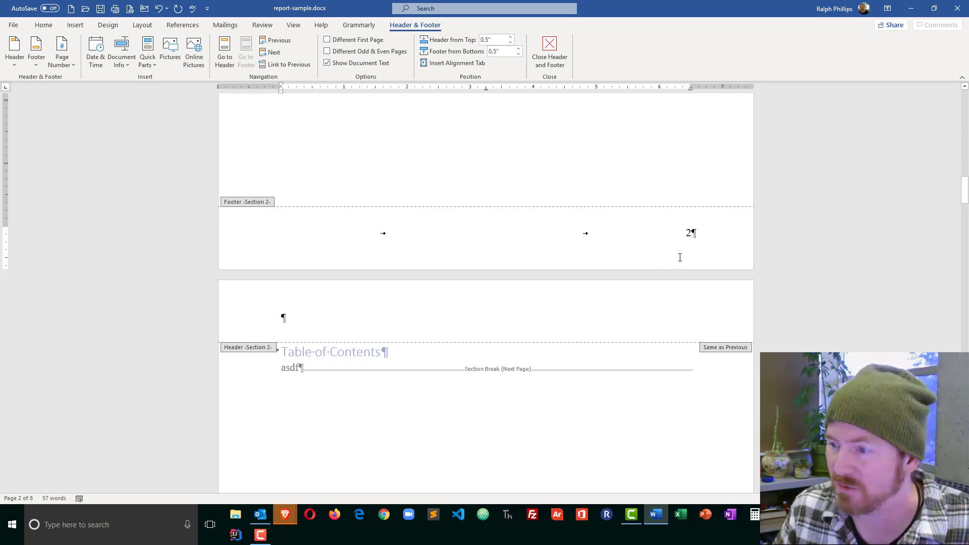
# Step: Format the front-matter page numbers as lowercase Roman numerals starting at i
pyautogui.doubleClick(687, 233)
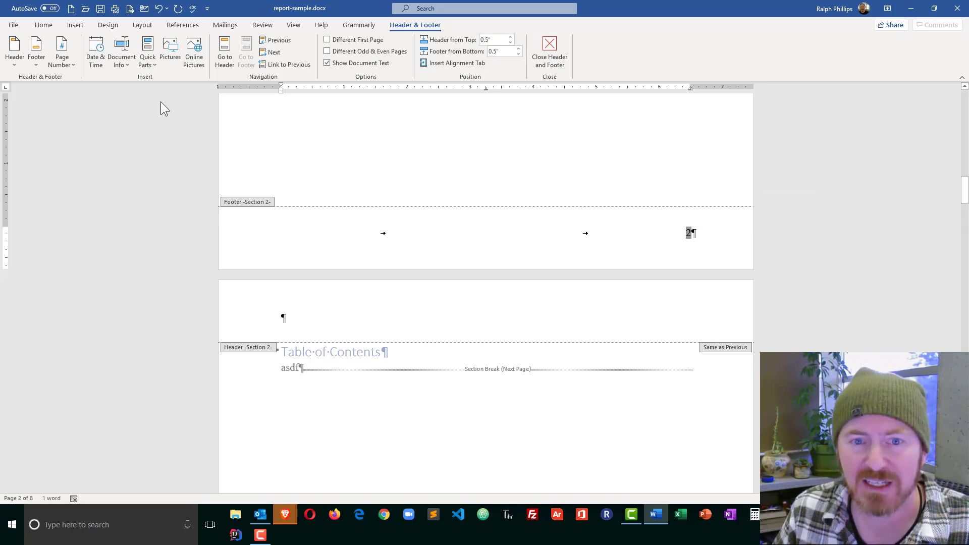
pyautogui.click(61, 50)
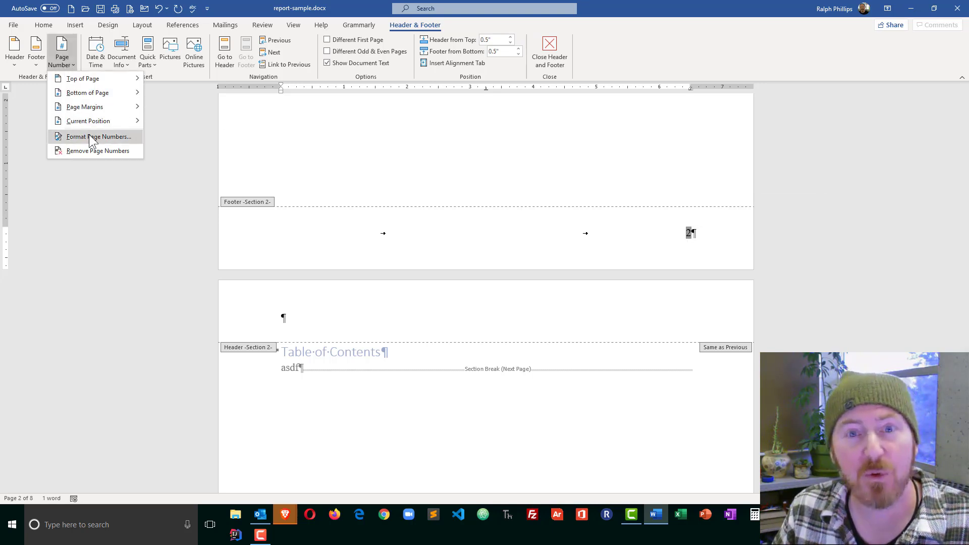
pyautogui.click(97, 136)
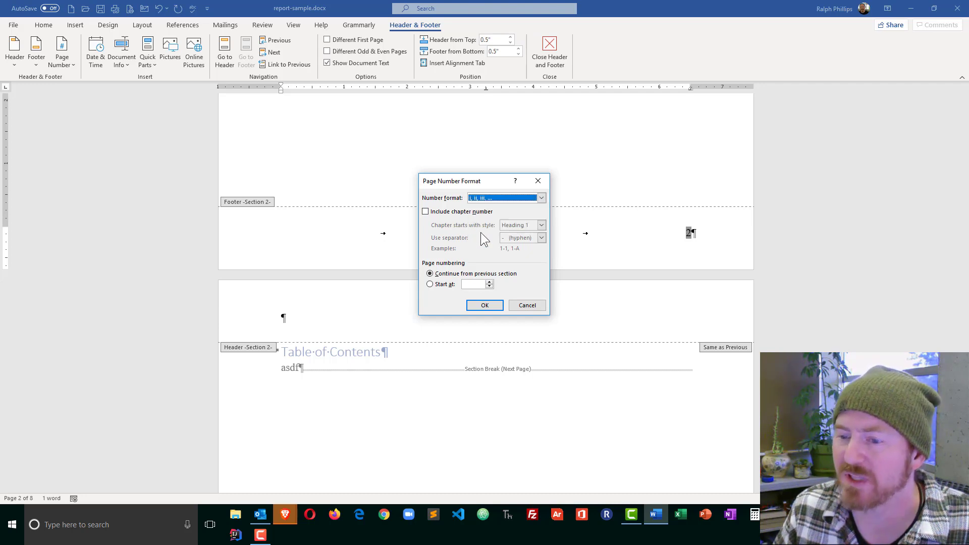
pyautogui.click(430, 283)
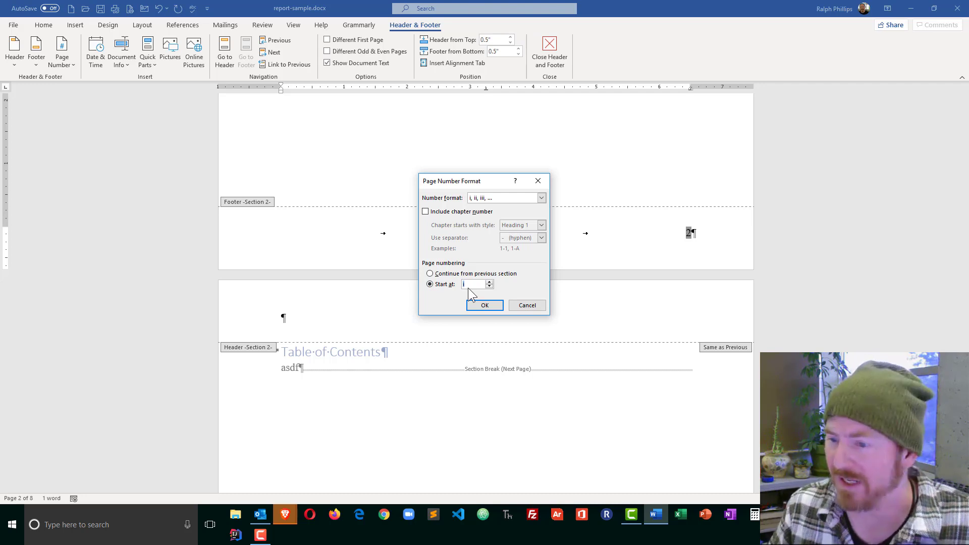
pyautogui.click(484, 305)
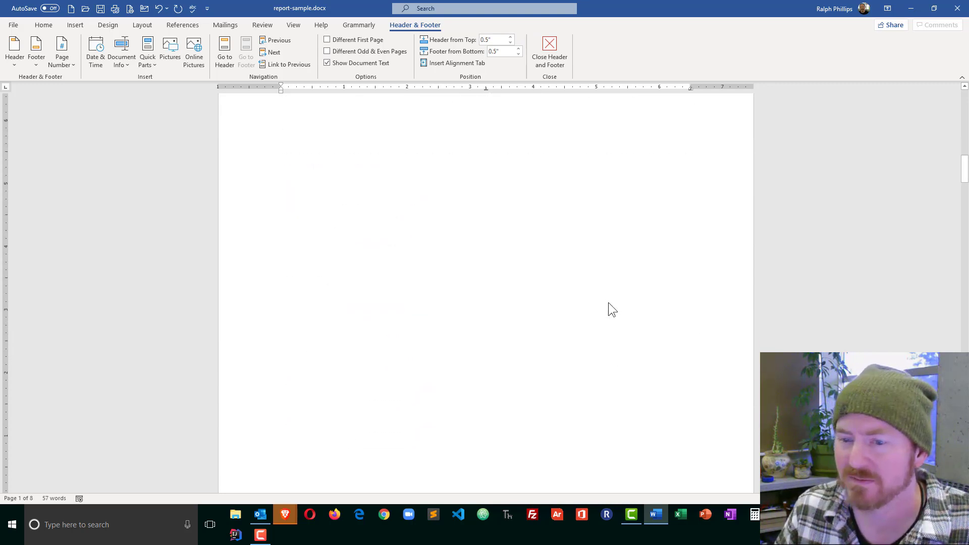
pyautogui.scroll(-3)
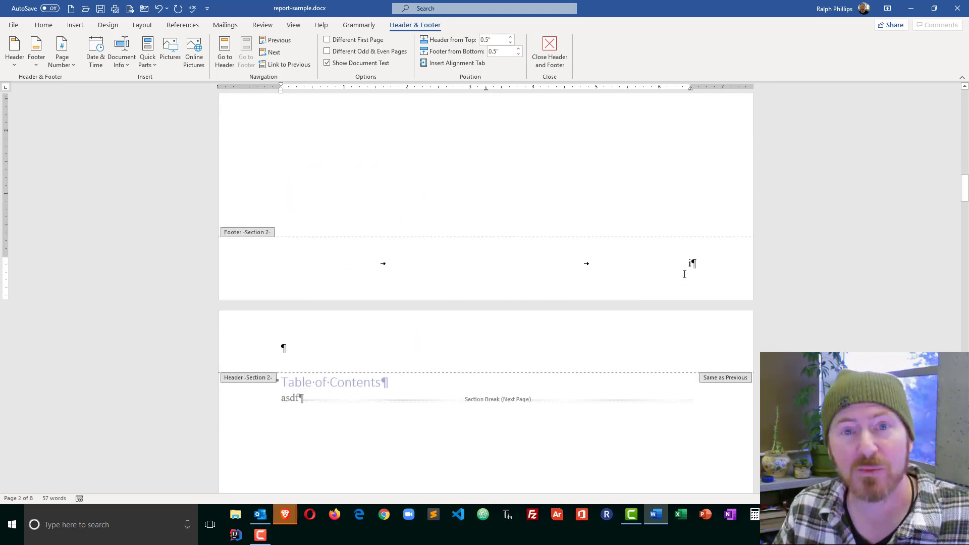
pyautogui.scroll(-3)
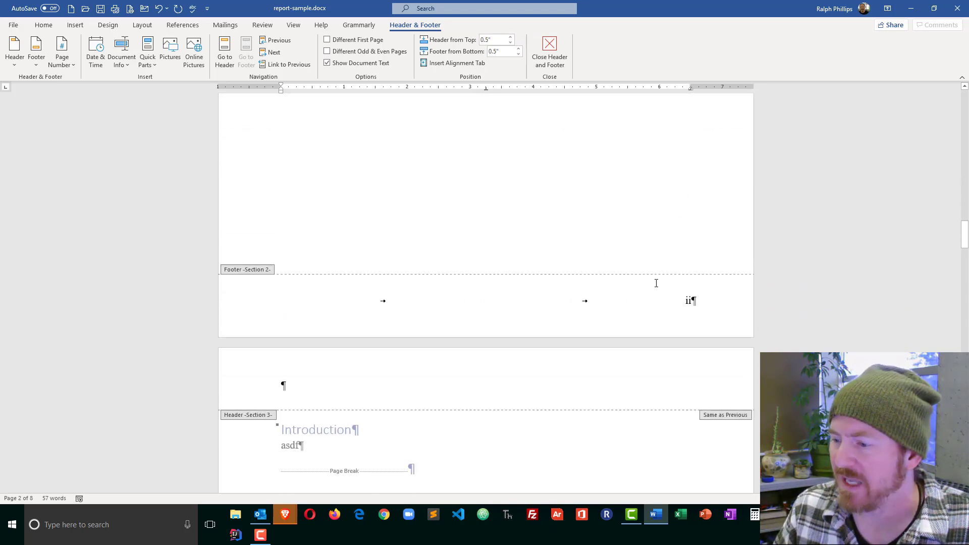
pyautogui.scroll(-3)
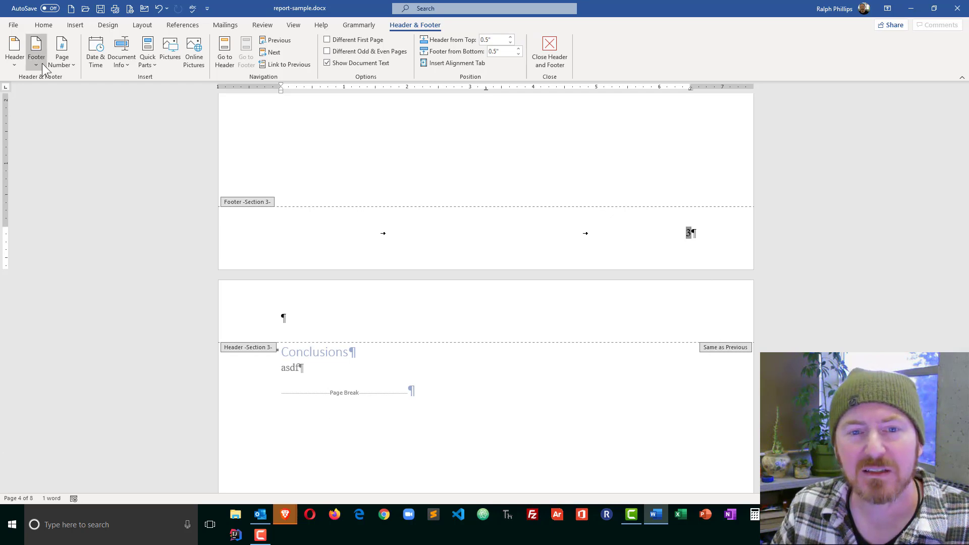
# Step: Format the Section 3 page numbers as Arabic 1, 2, 3 restarting at 1
pyautogui.click(62, 52)
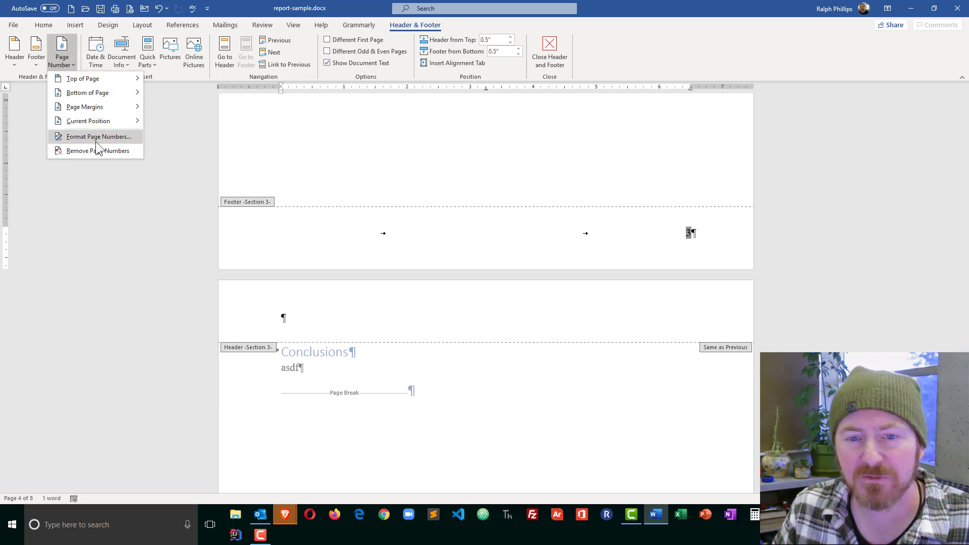
pyautogui.click(98, 136)
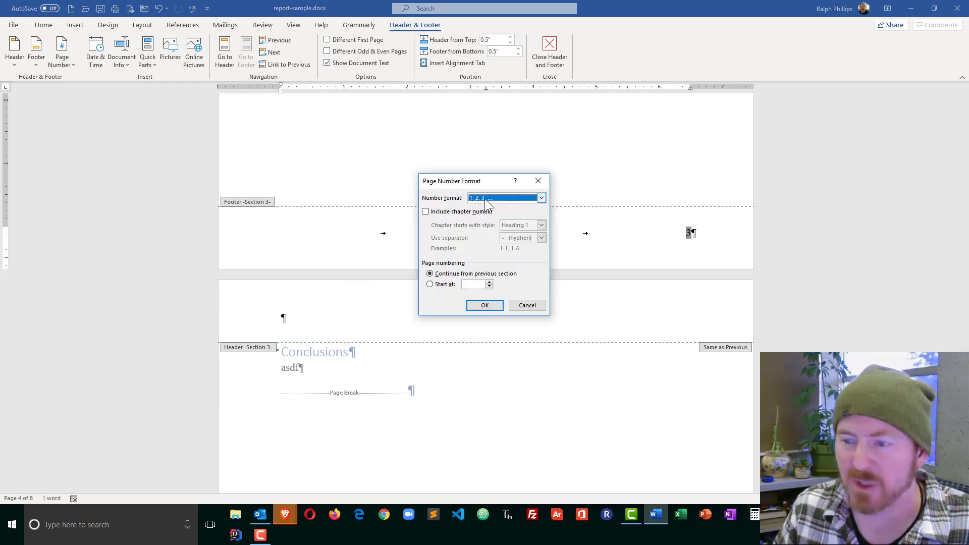
pyautogui.click(430, 284)
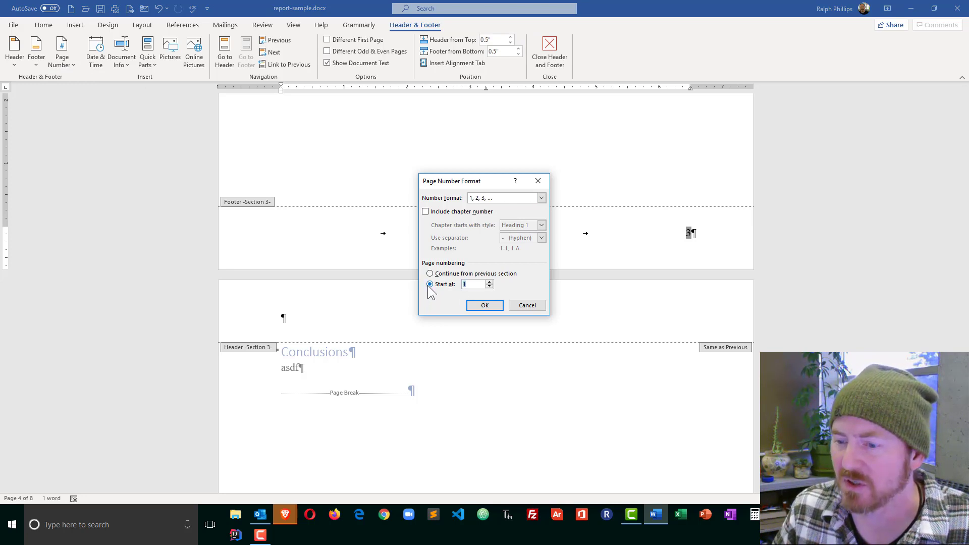
pyautogui.click(485, 304)
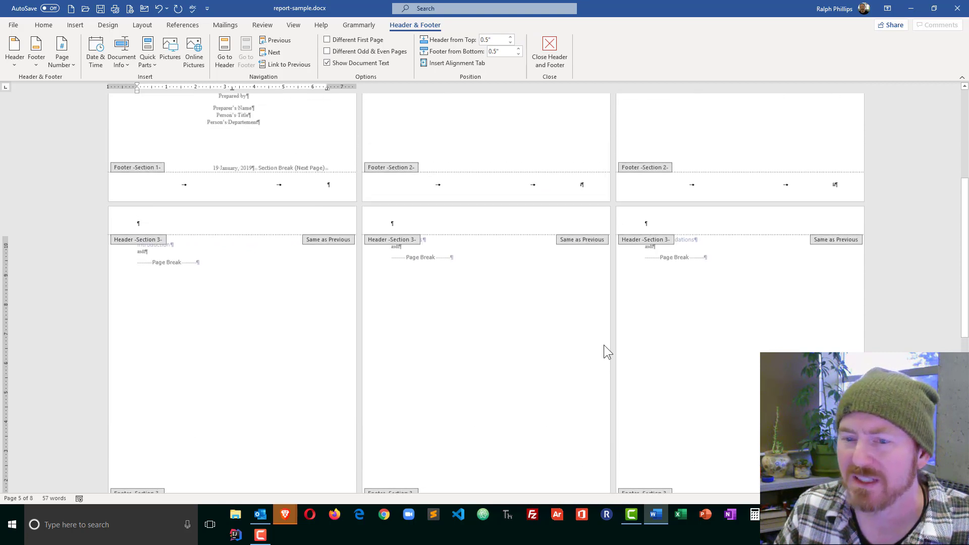
# Step: Hide the formatting marks and scroll the pages to verify the i–ii and 1–5 numbering
pyautogui.click(549, 48)
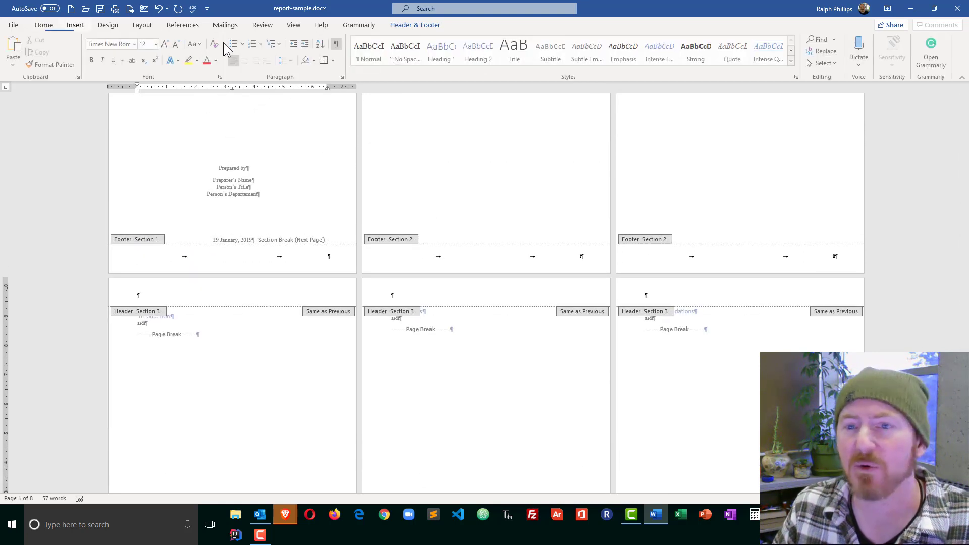
pyautogui.click(337, 43)
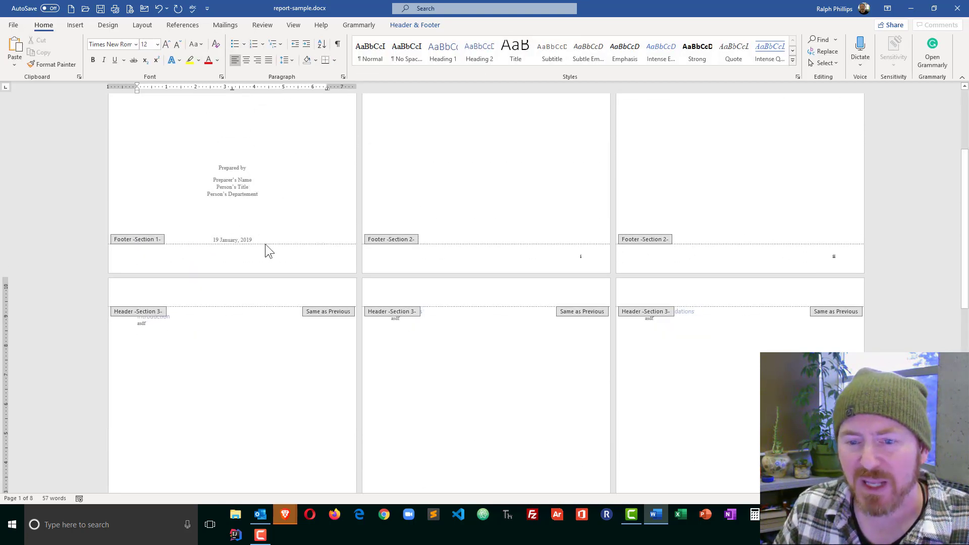
pyautogui.moveTo(504, 157)
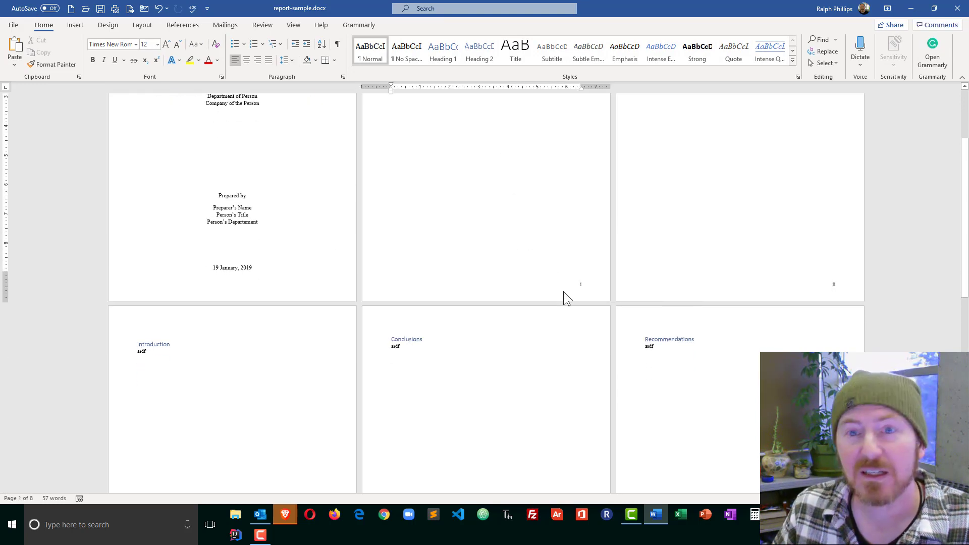
pyautogui.moveTo(585, 295)
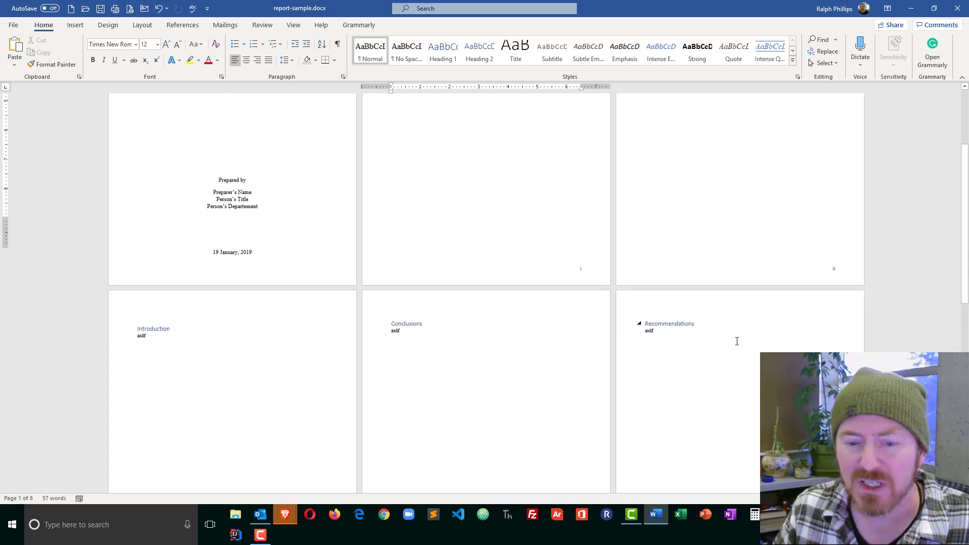
pyautogui.scroll(-3)
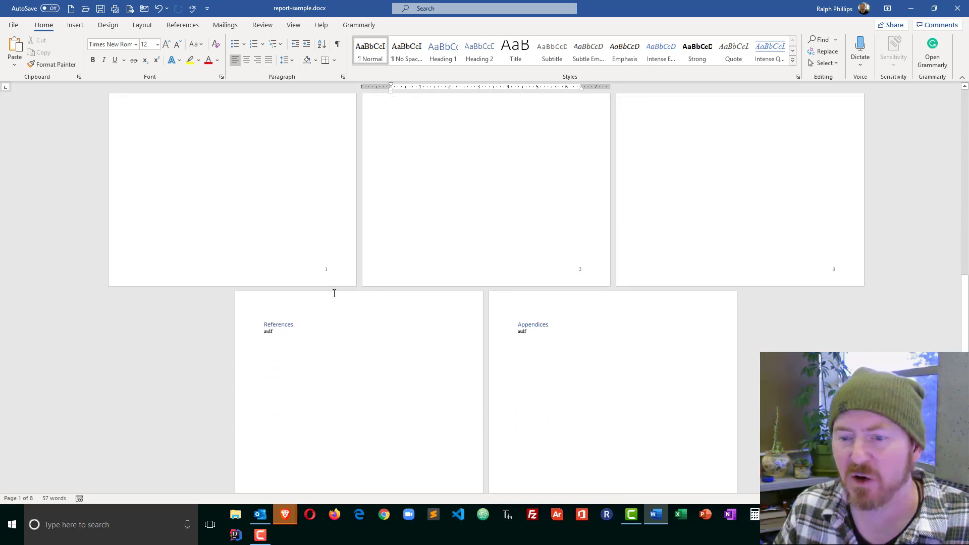
pyautogui.scroll(-3)
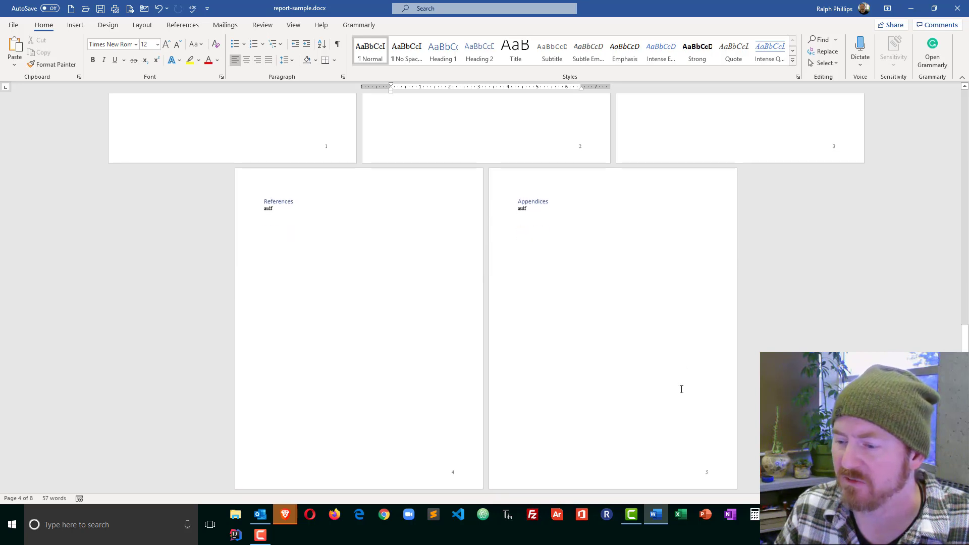
pyautogui.scroll(3)
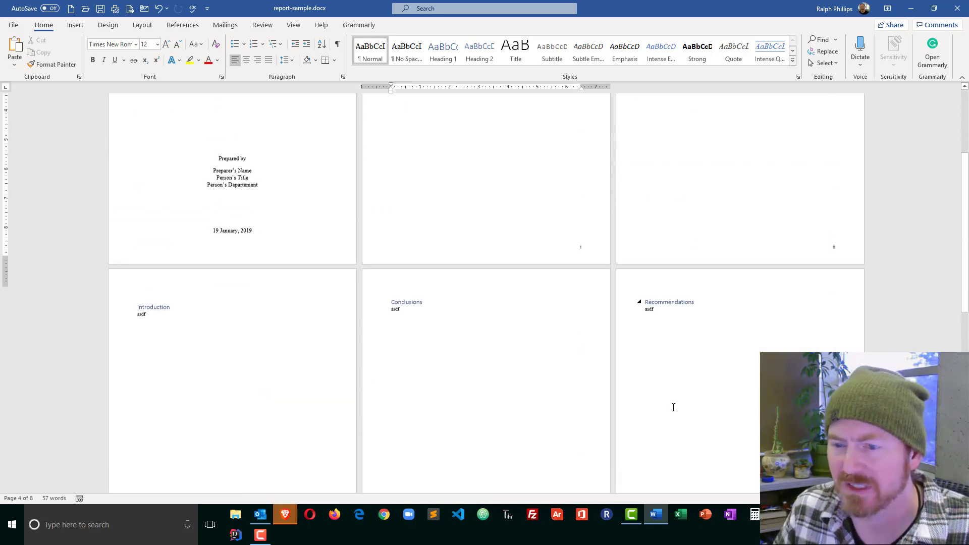
pyautogui.scroll(3)
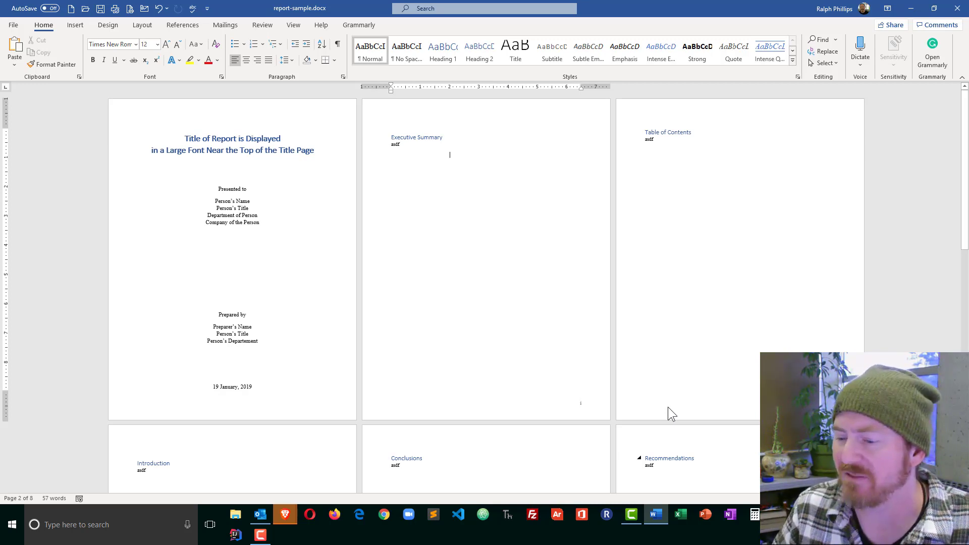
pyautogui.moveTo(607, 407)
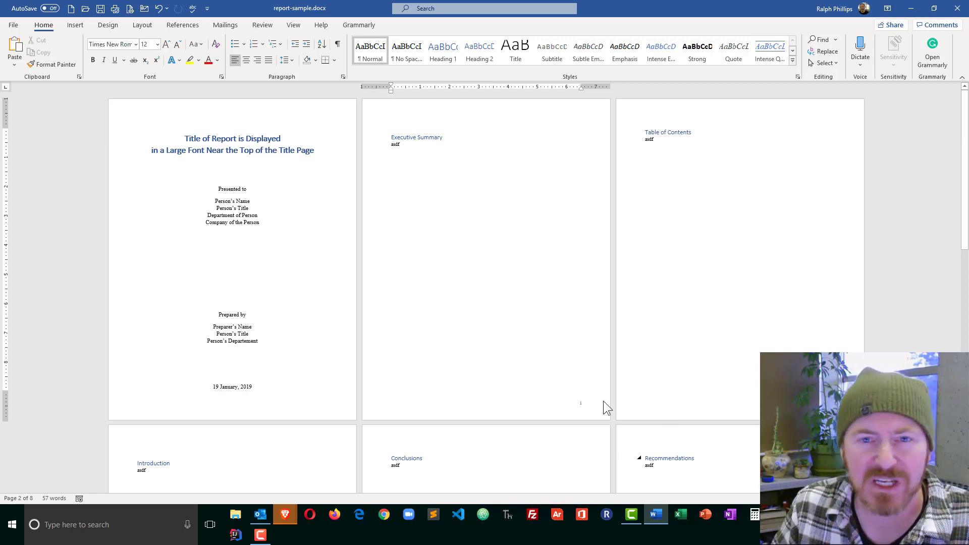